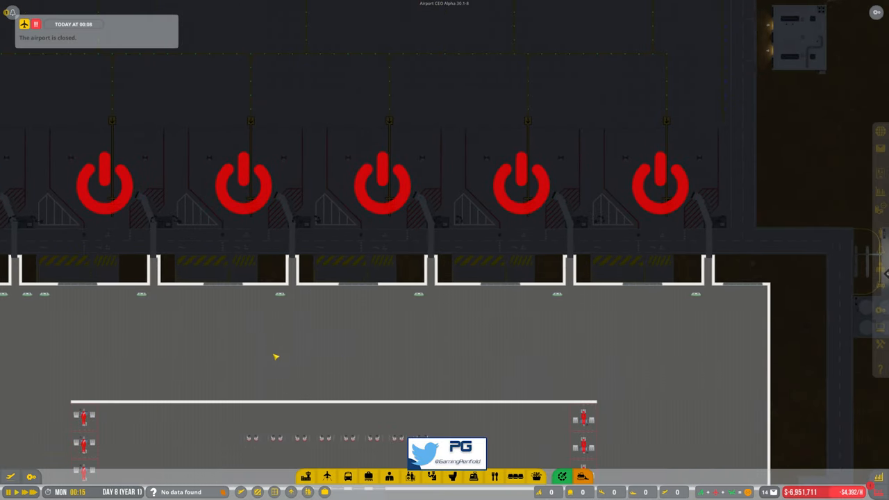
Step: Scroll down to the terminal and start placing a boarding desk in the secure gate area
scroll("down", 3)
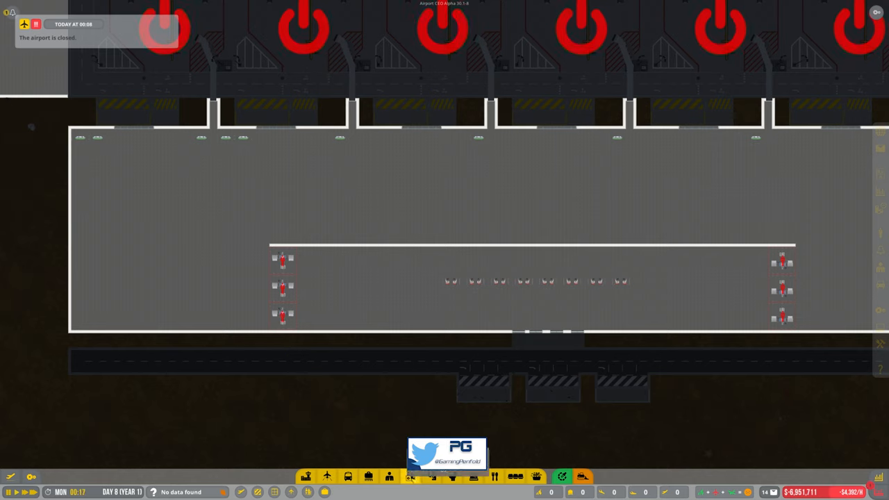
left_click(409, 476)
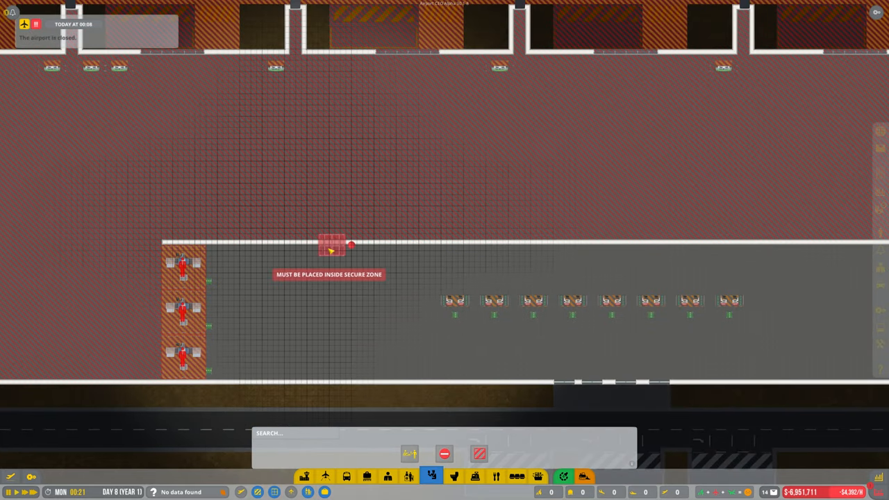
mouse_move(275, 233)
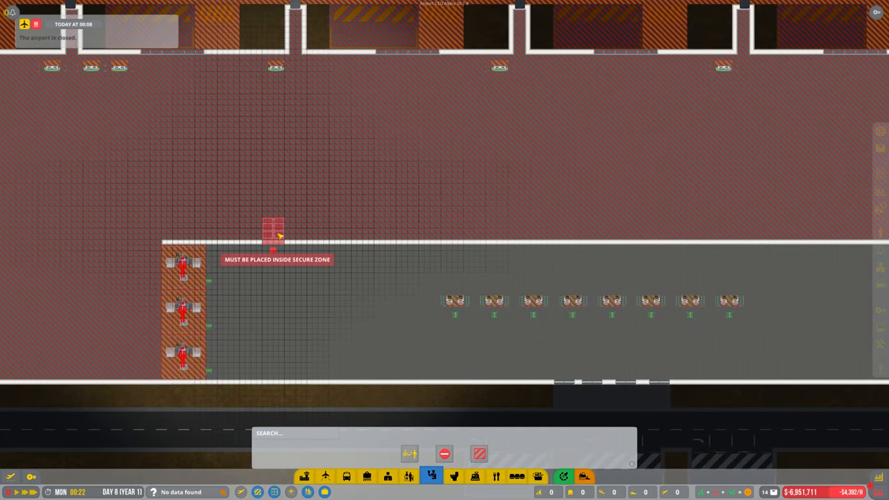
mouse_move(284, 229)
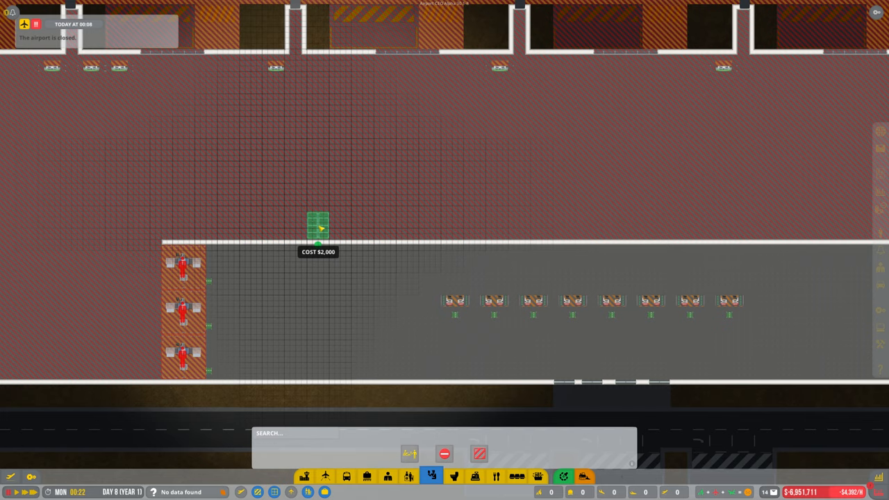
mouse_move(323, 275)
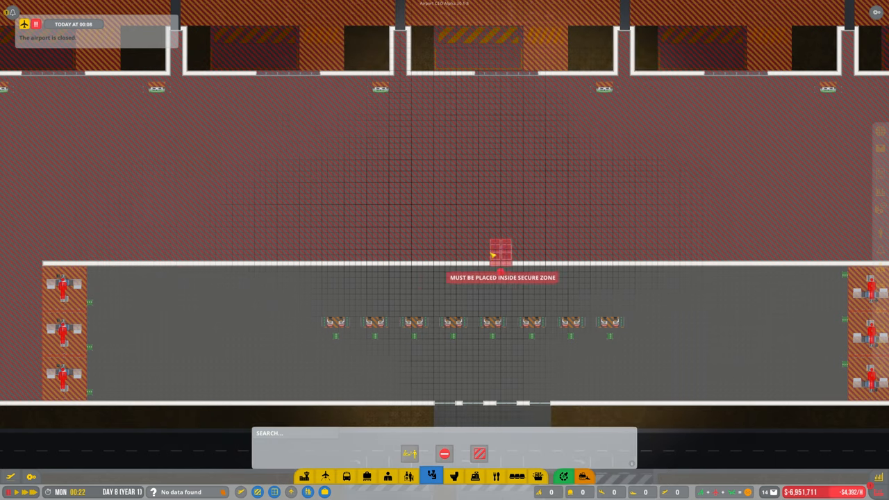
mouse_move(491, 281)
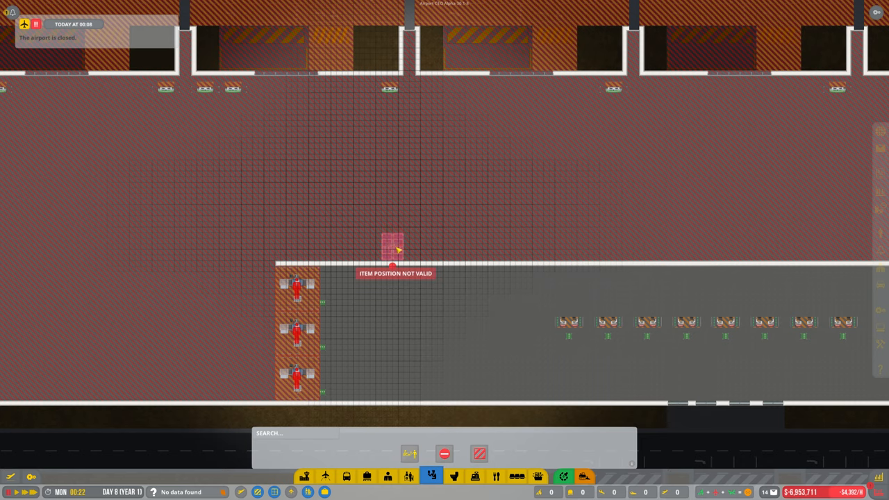
mouse_move(600, 250)
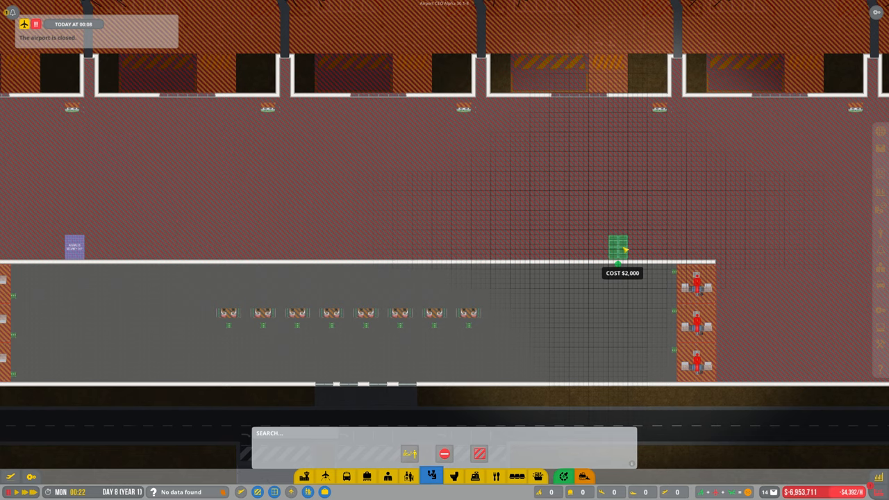
mouse_move(611, 250)
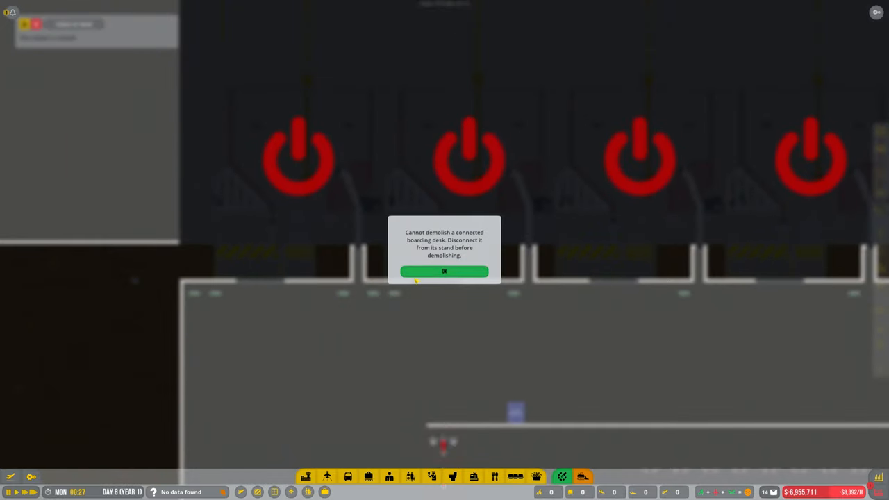
Step: Attempt demolishing the gate-linked boarding desks, dismiss the warnings, and mark one stray desk for removal
left_click(444, 271)
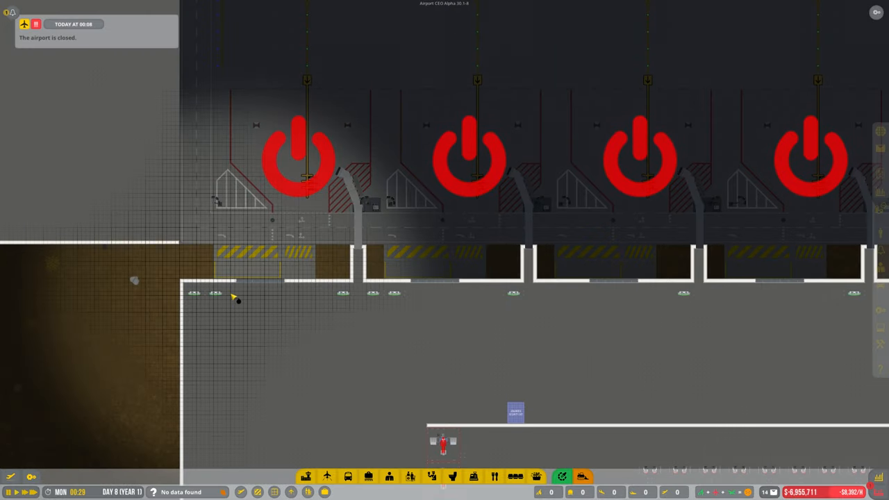
left_click(236, 300)
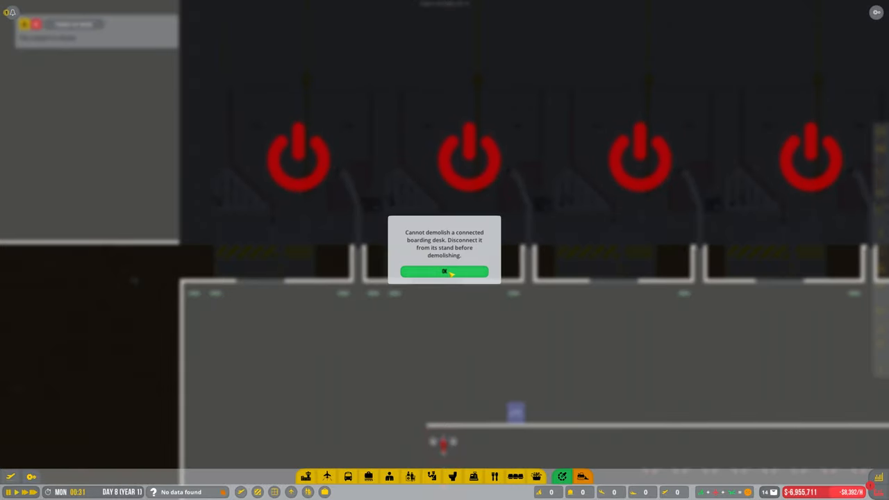
left_click(445, 271)
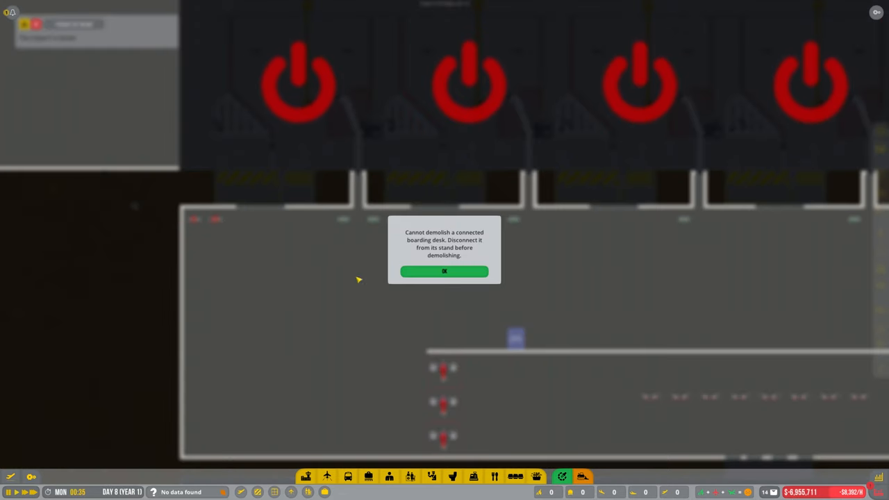
left_click(445, 271)
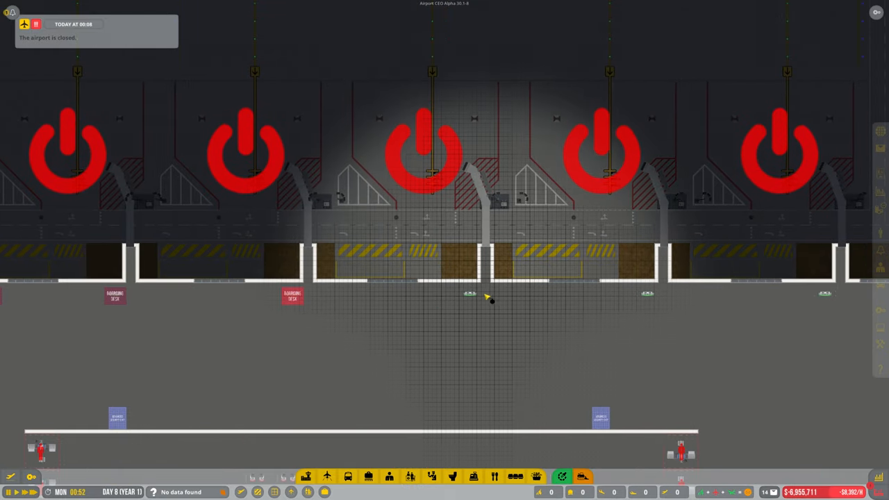
left_click(469, 294)
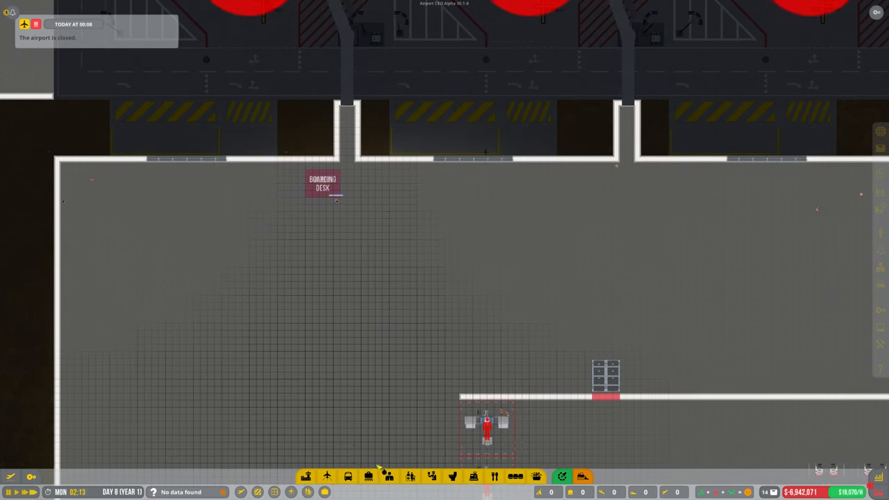
Step: Preview the small and medium information desks, then bring up the boarding desk variants
left_click(409, 476)
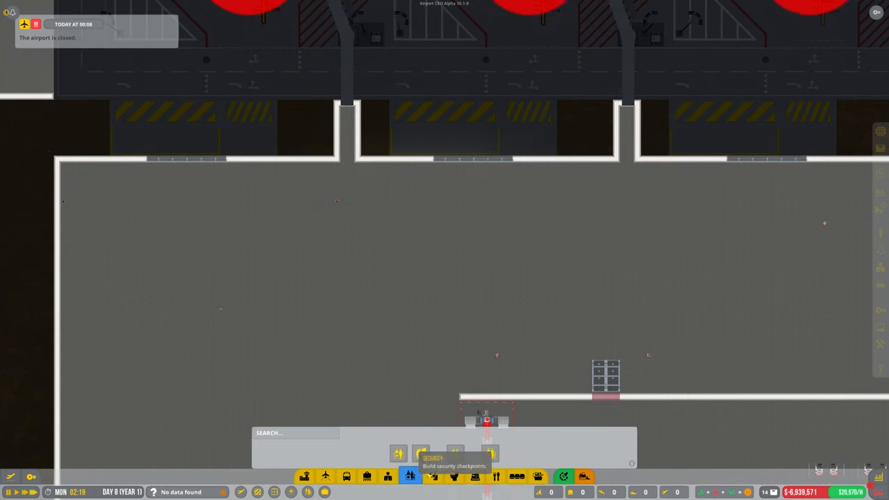
left_click(419, 454)
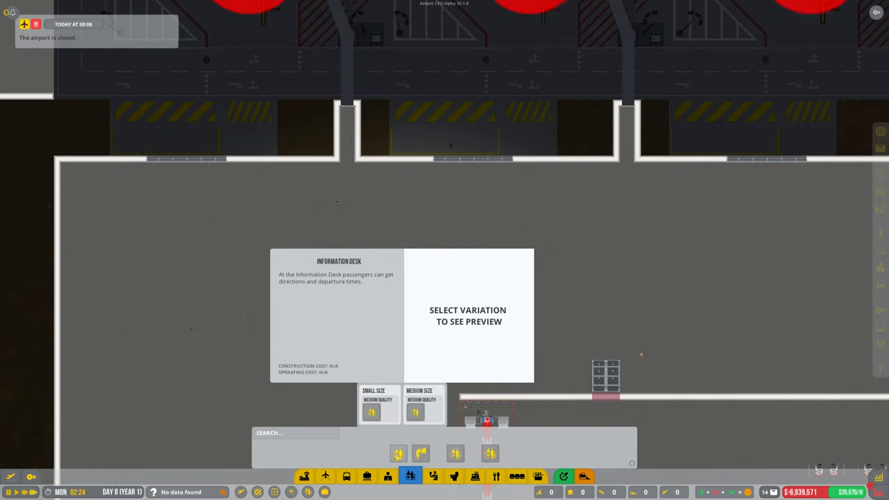
left_click(425, 405)
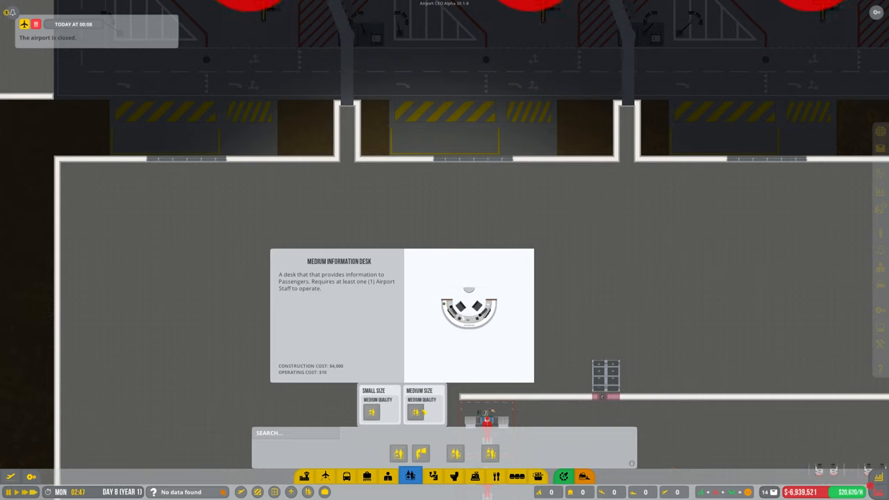
left_click(378, 406)
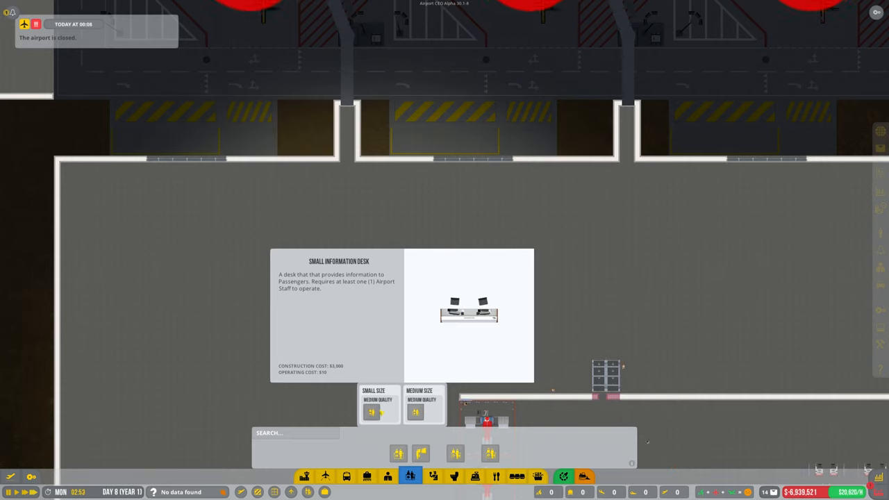
left_click(425, 404)
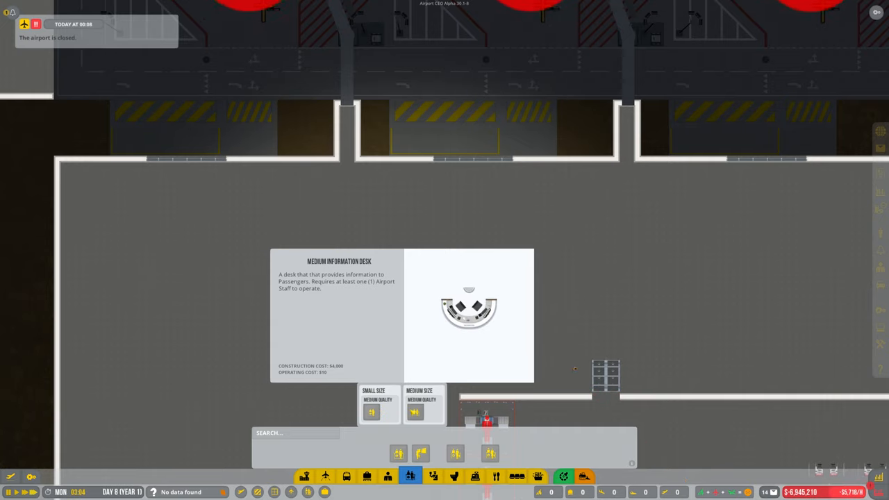
left_click(489, 453)
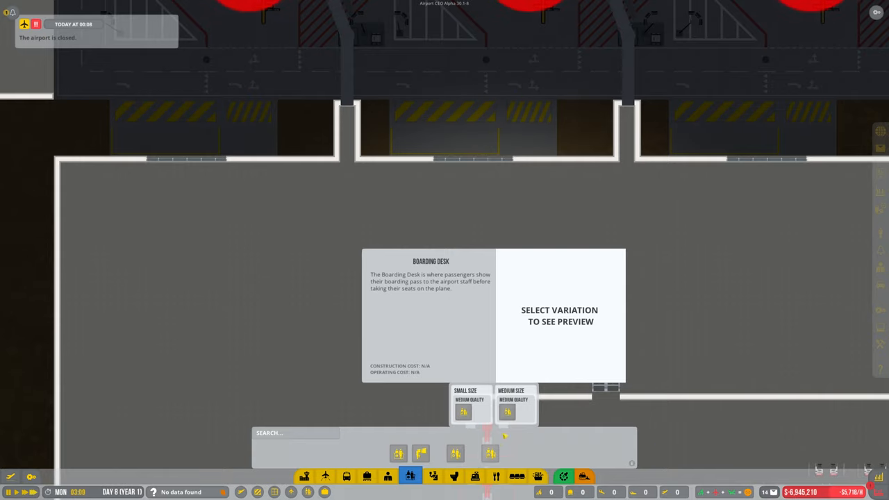
Step: Pick the boarding desk variant and place one near the top wall by the gate doors
left_click(515, 404)
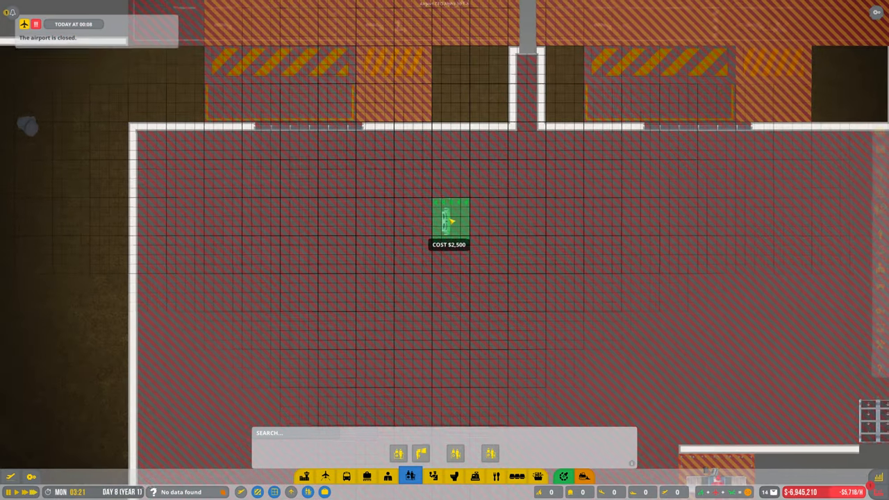
mouse_move(484, 212)
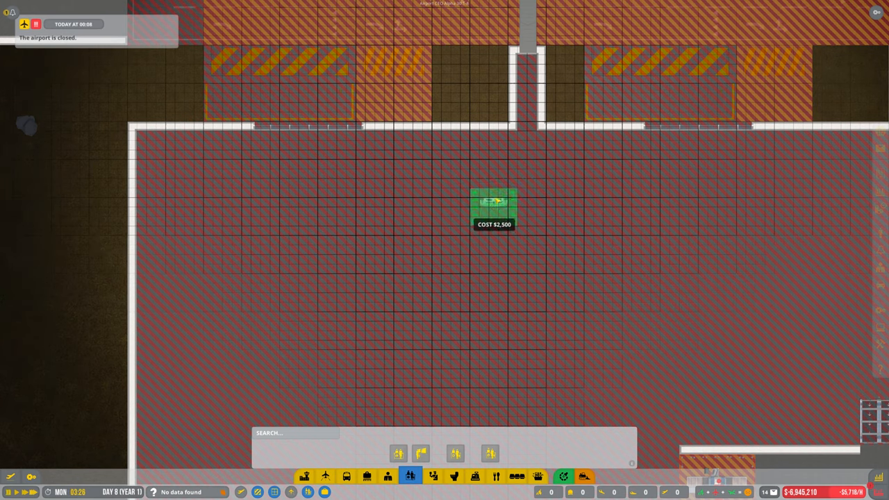
mouse_move(486, 188)
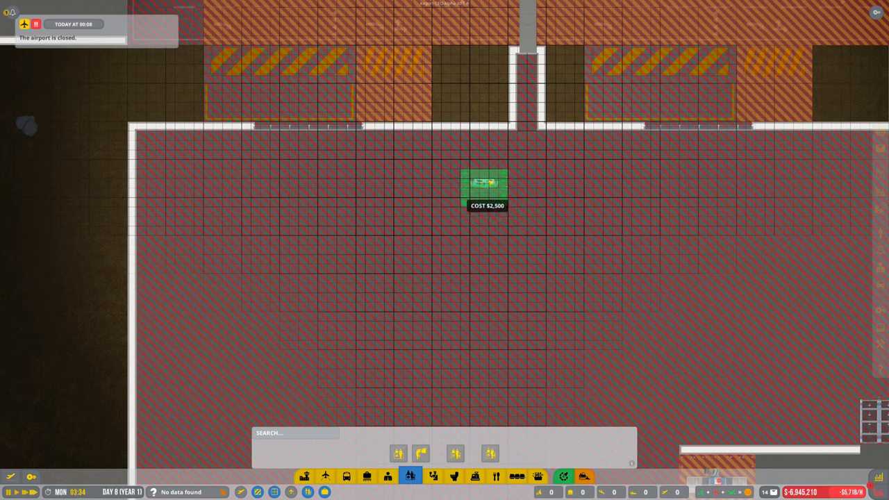
mouse_move(525, 150)
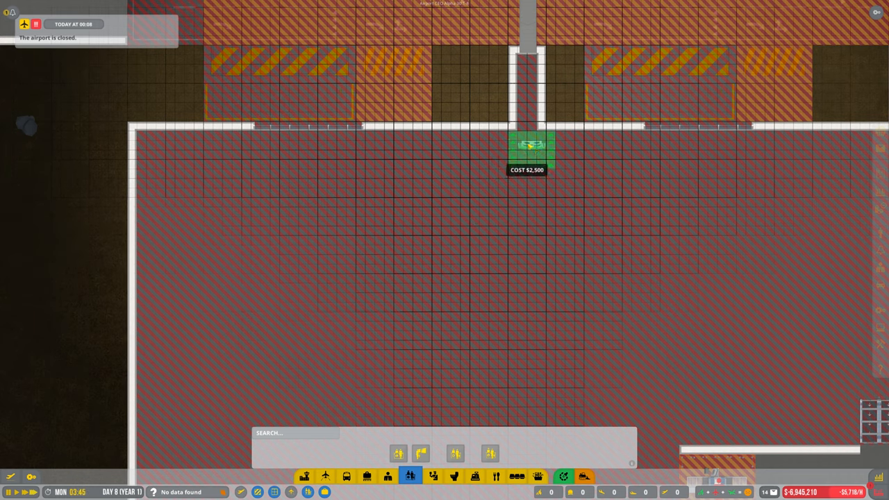
mouse_move(529, 182)
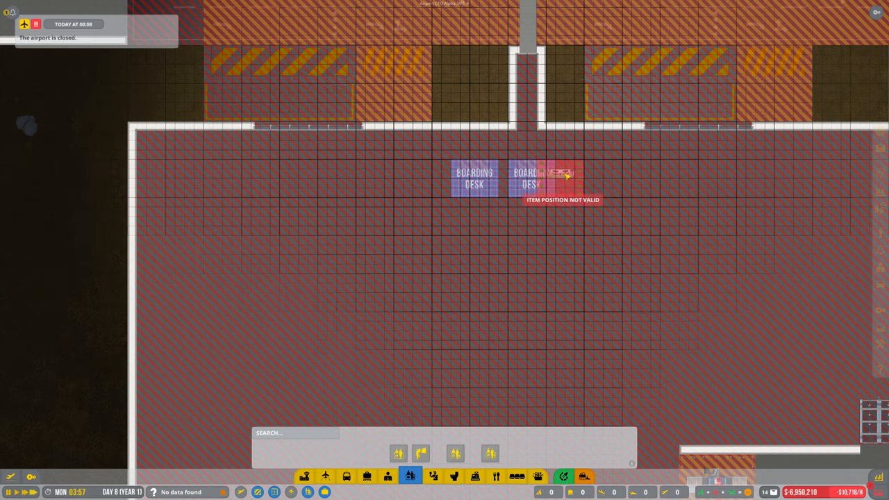
mouse_move(528, 178)
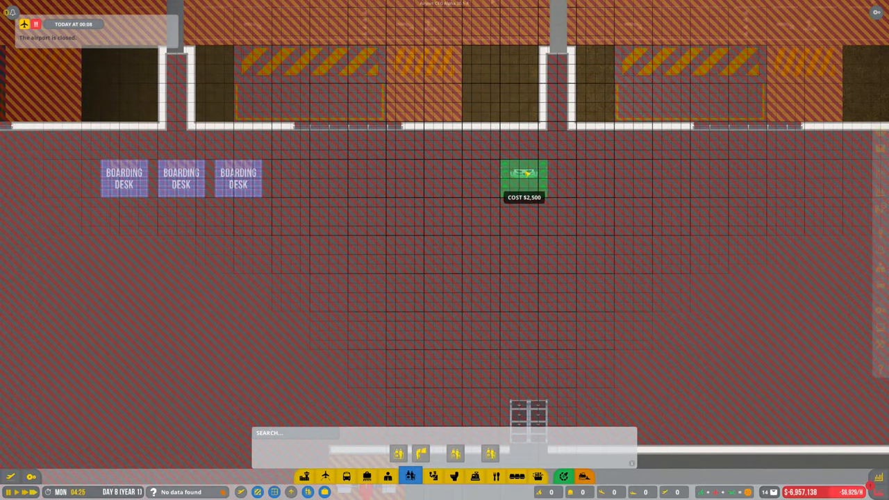
left_click(525, 179)
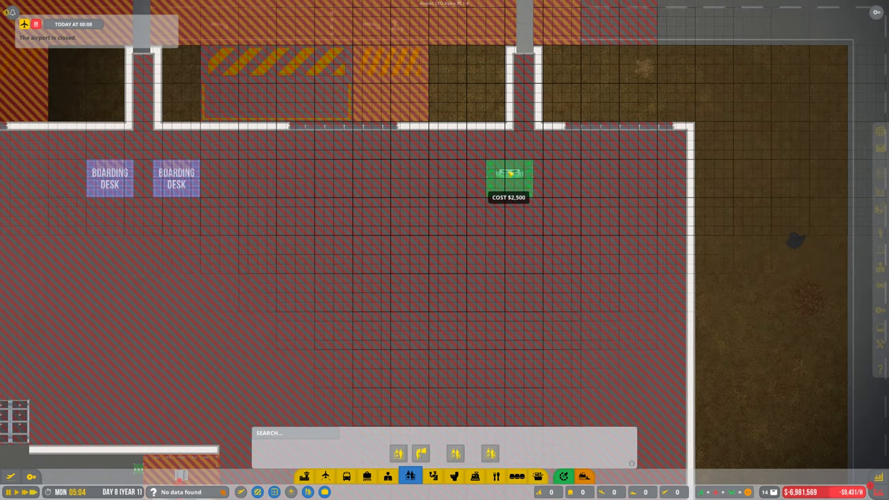
mouse_move(526, 170)
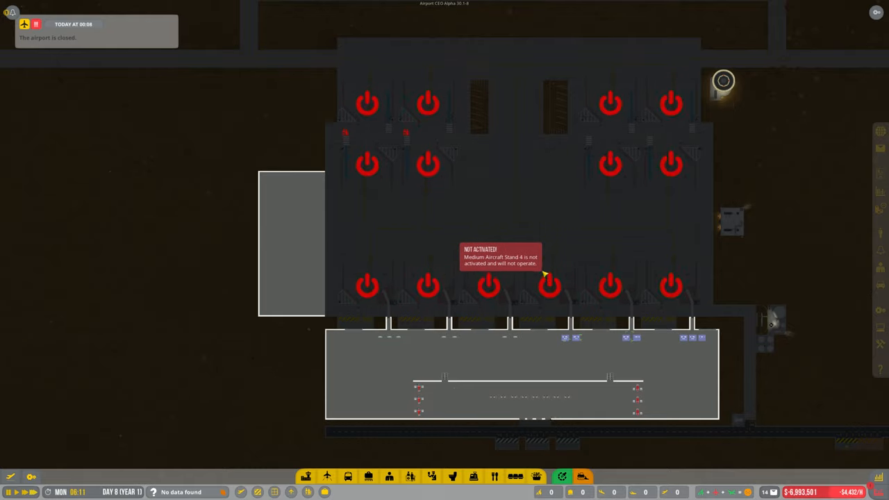
mouse_move(610, 179)
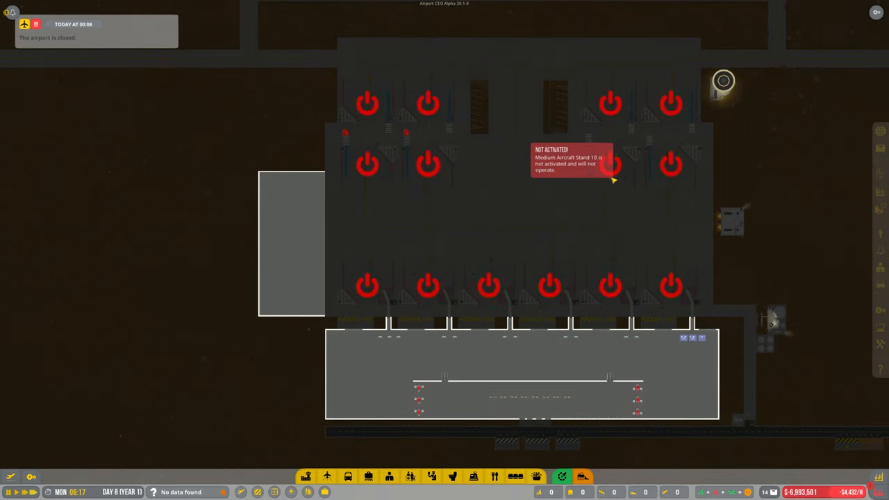
mouse_move(442, 247)
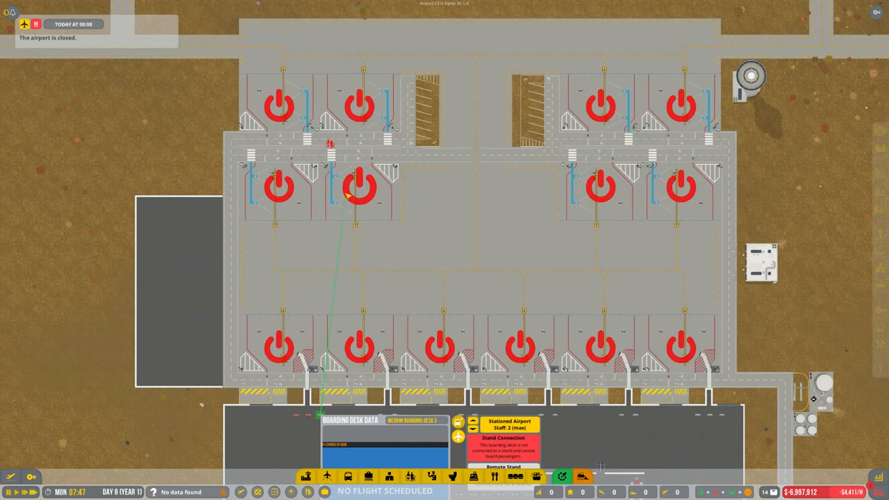
scroll("down", 3)
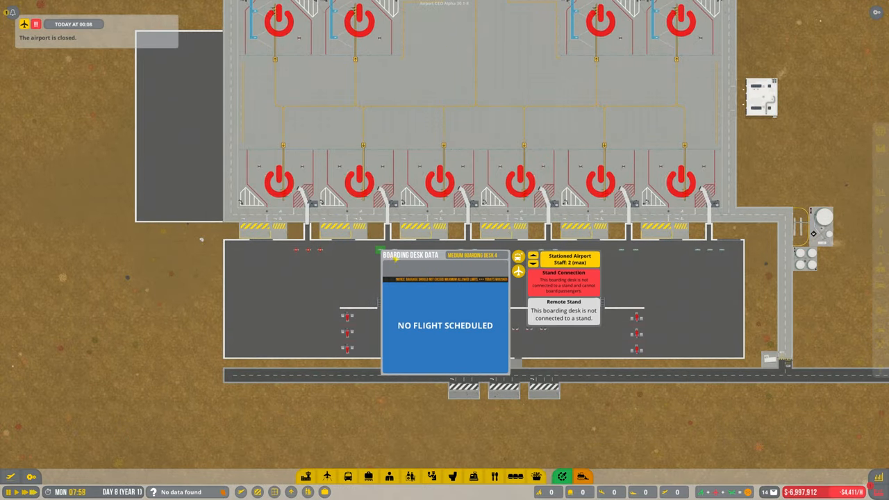
scroll("down", 3)
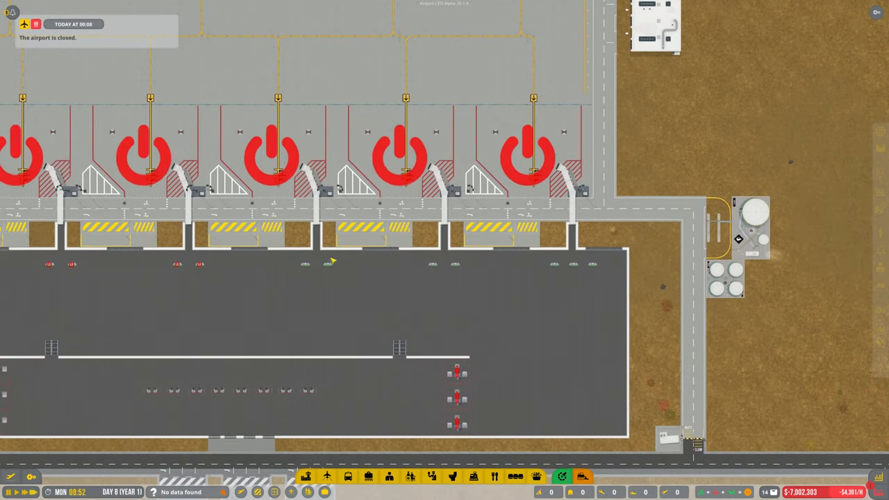
left_click(327, 264)
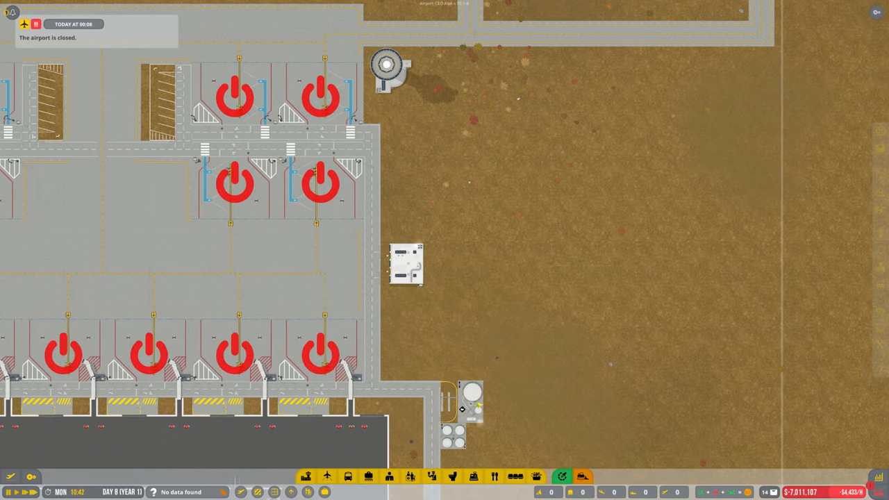
left_click(406, 264)
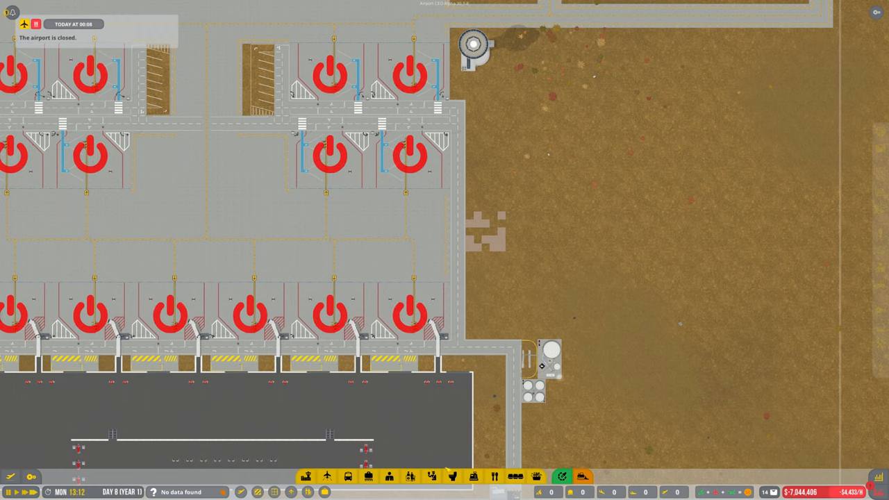
mouse_move(411, 475)
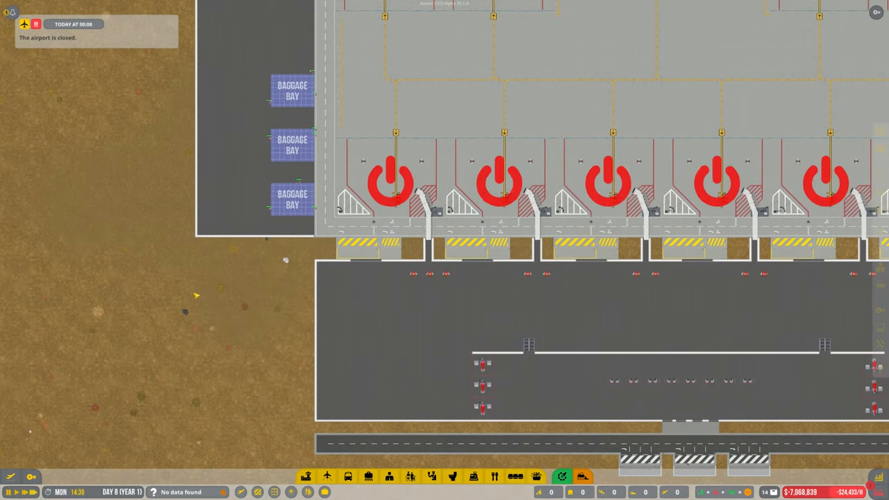
Step: Scroll left along the terminal toward the passenger bridge connections
scroll("left", 3)
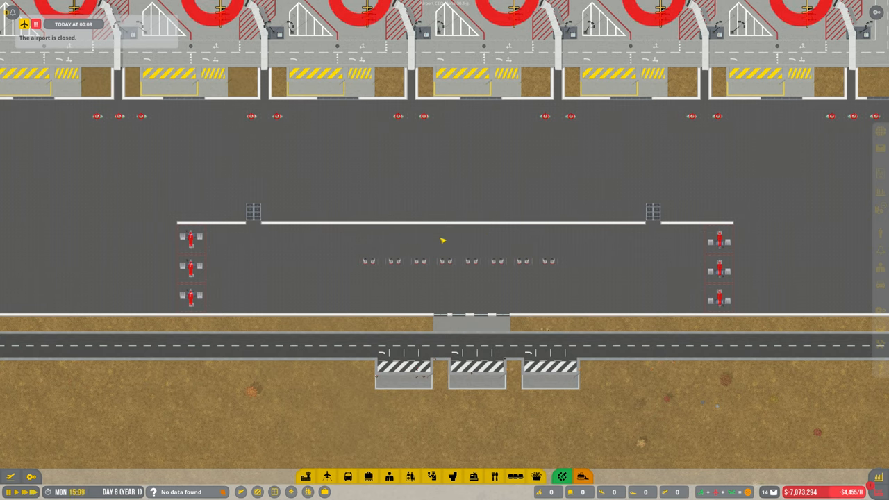
mouse_move(429, 259)
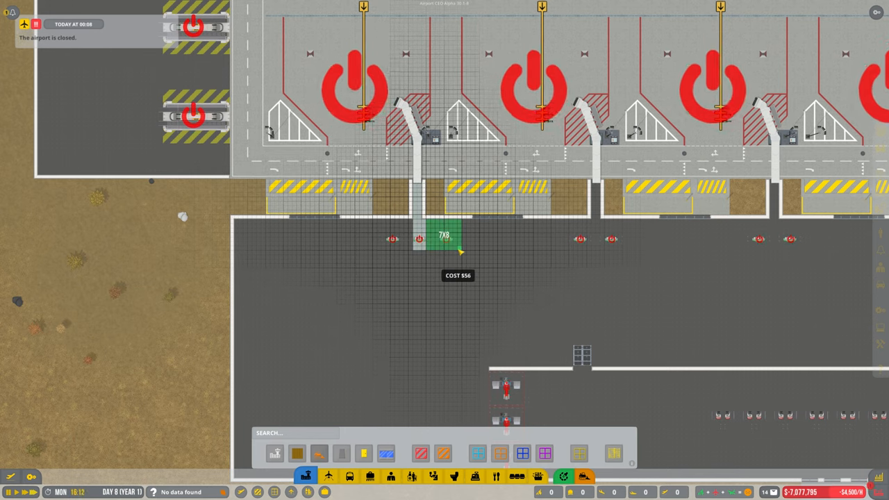
mouse_move(392, 249)
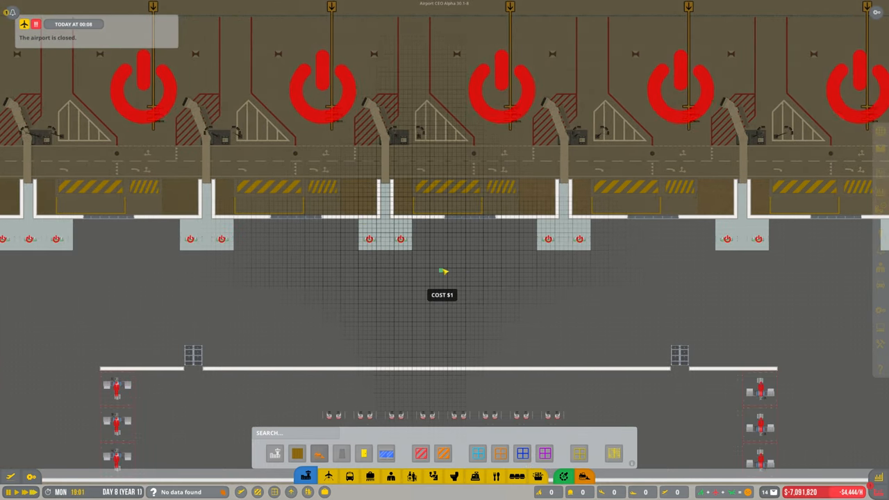
Step: Lay tan flooring across the left side of the upper hall, filling a tile beside a bridge connector
scroll("down", 3)
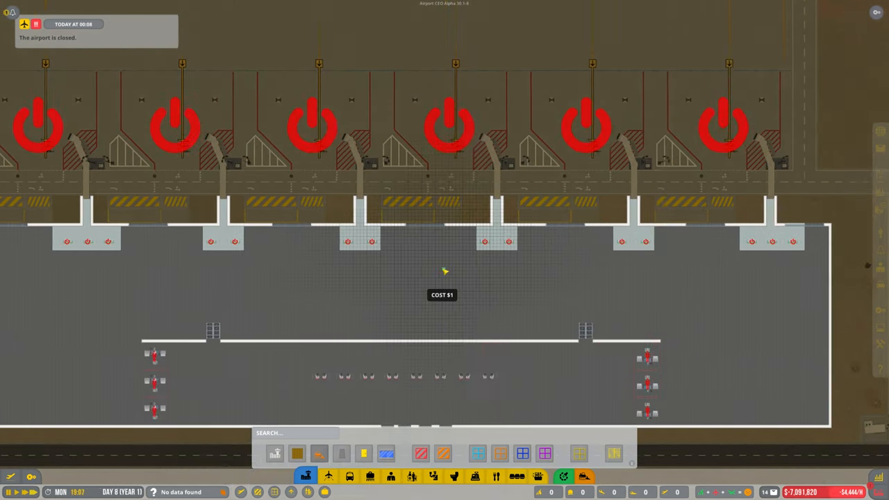
left_click(297, 453)
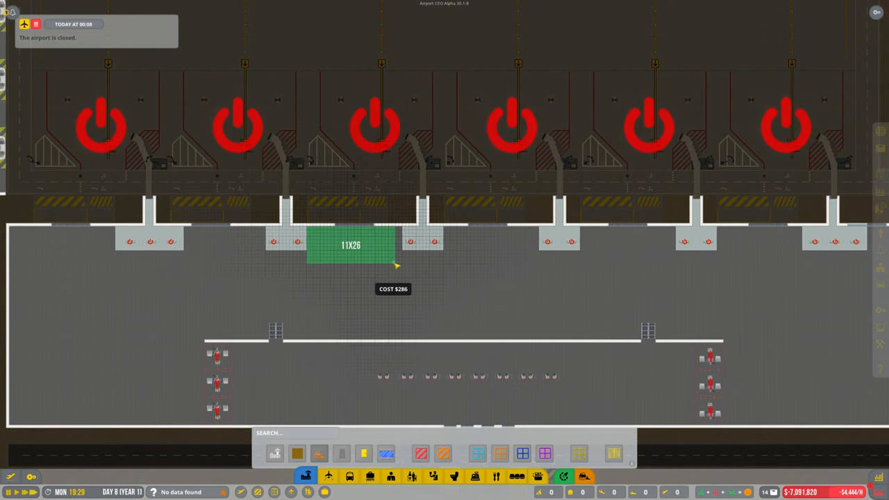
left_click_drag(394, 264, 404, 339)
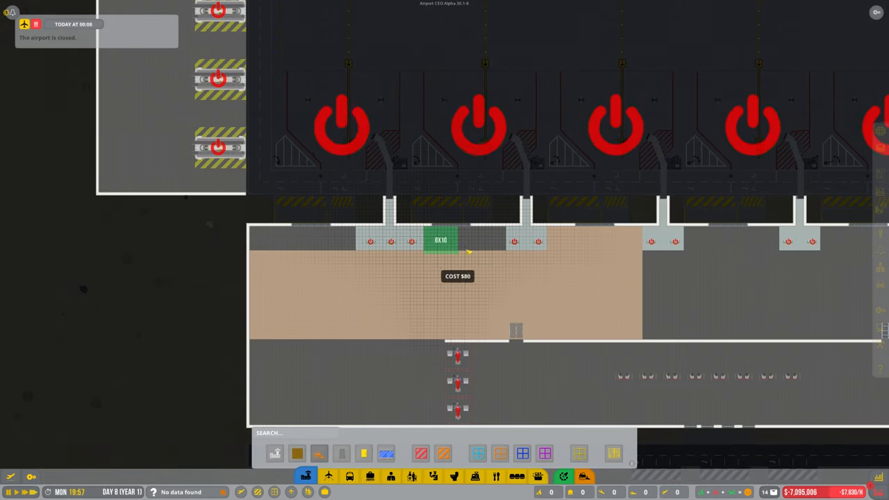
mouse_move(354, 248)
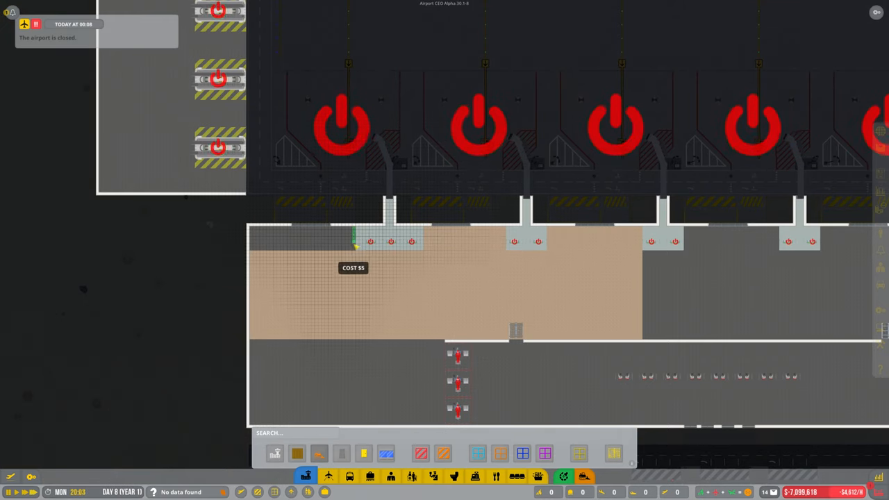
left_click_drag(354, 243, 253, 253)
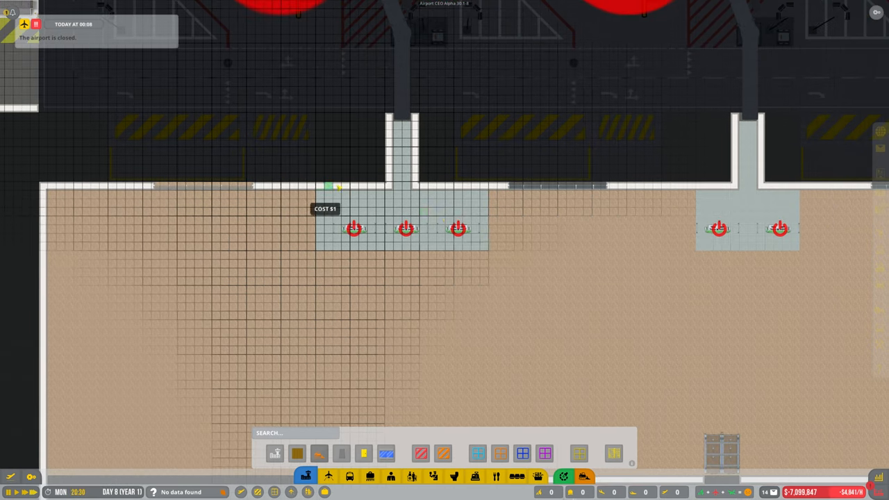
left_click(298, 453)
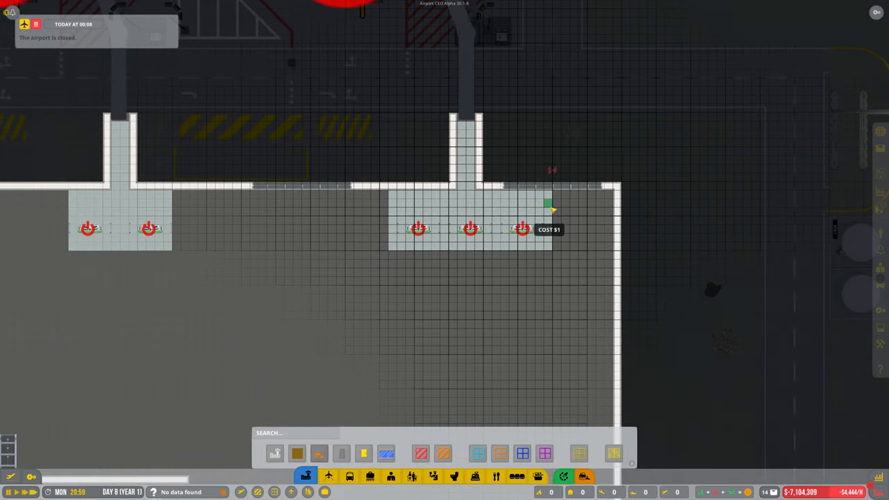
Step: Extend the tan flooring rightward, filling the strips and gaps between the bridge connectors
scroll("up", 3)
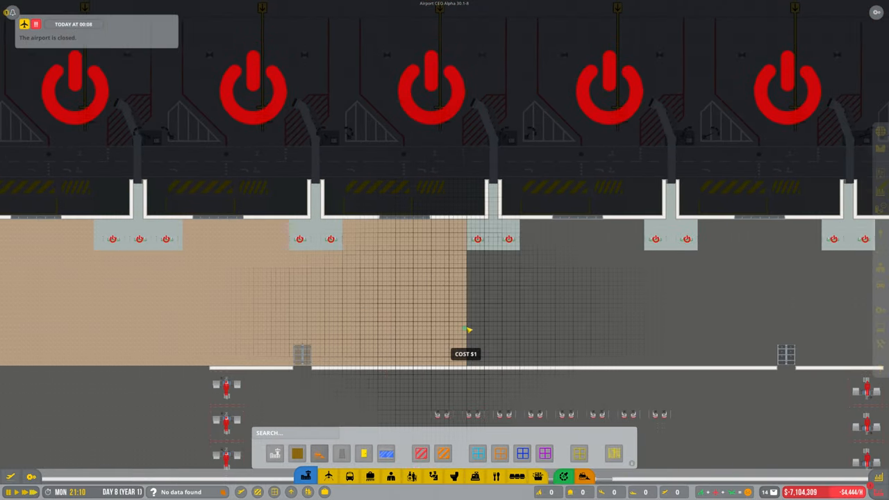
left_click_drag(469, 331, 540, 361)
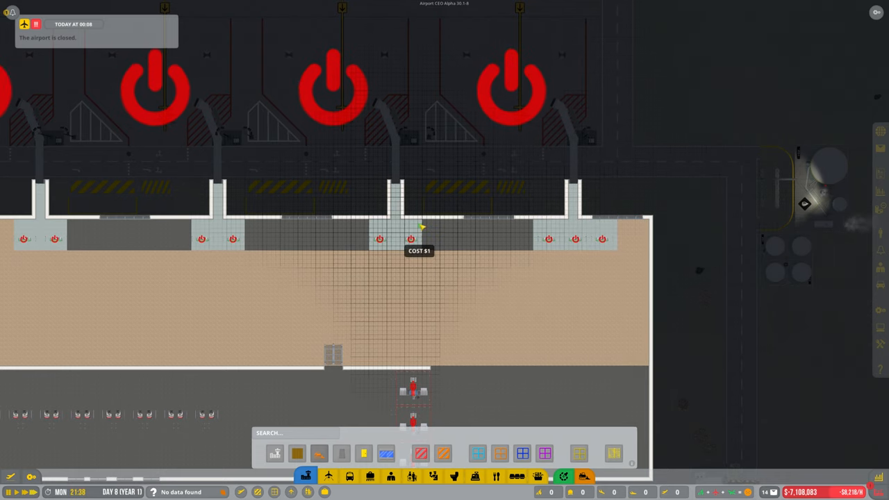
left_click_drag(423, 227, 531, 249)
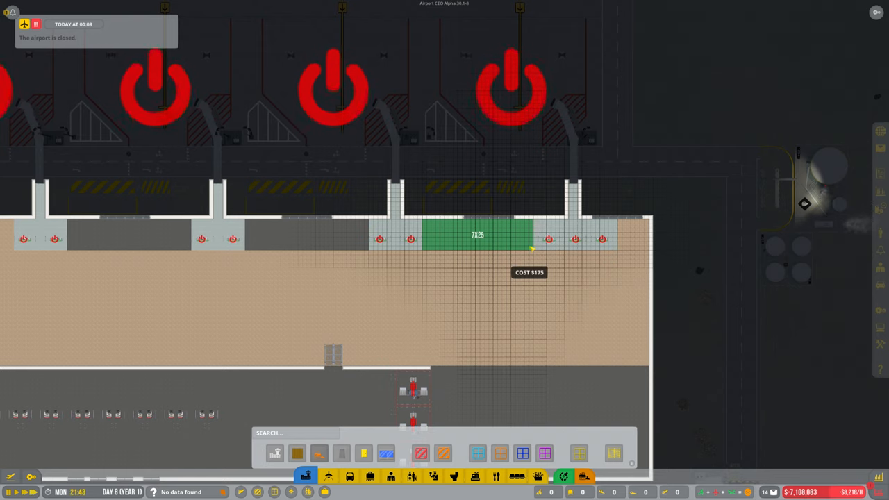
mouse_move(275, 251)
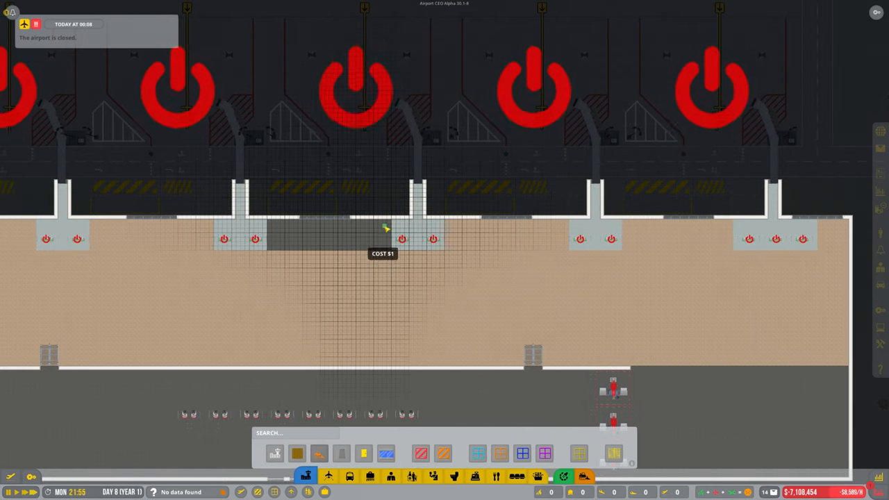
left_click_drag(386, 228, 271, 252)
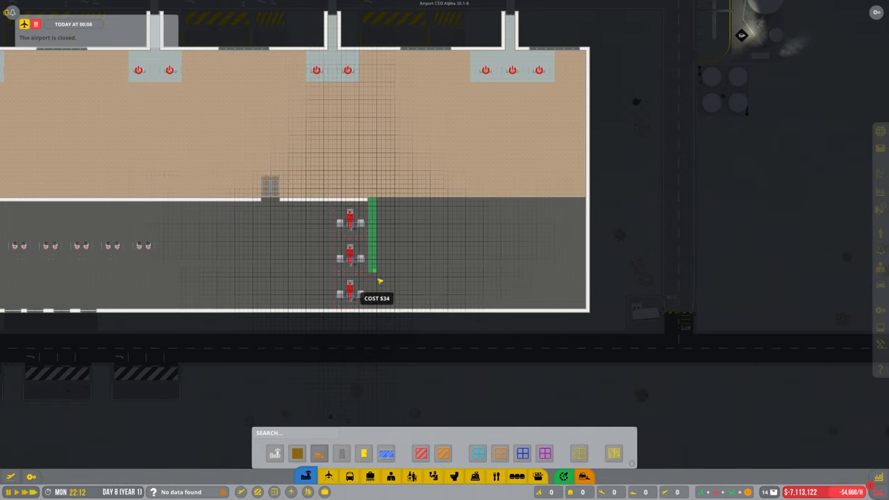
left_click_drag(372, 281, 587, 308)
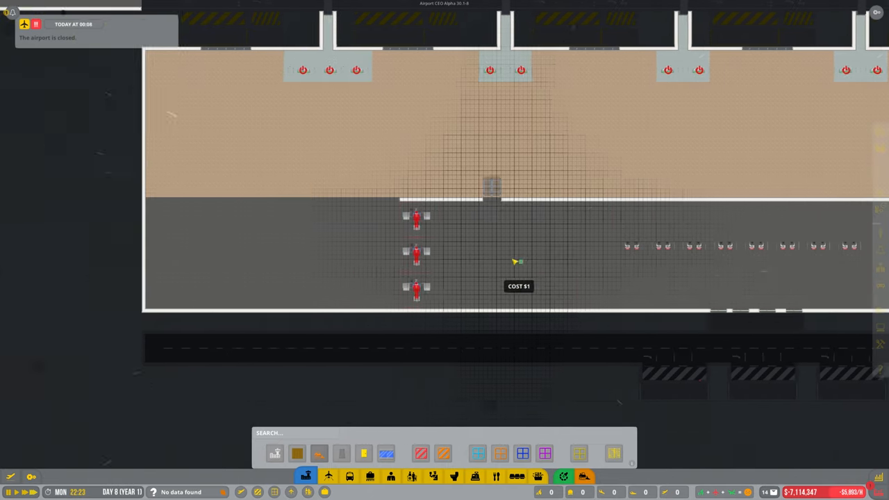
left_click_drag(516, 263, 636, 303)
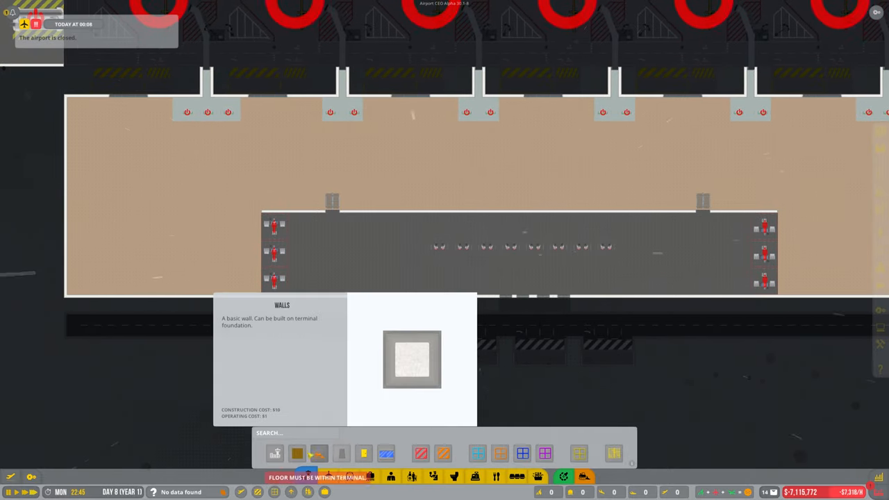
Step: Choose a dark brown wood floor style and paint it over the lower gate lounge
left_click(295, 453)
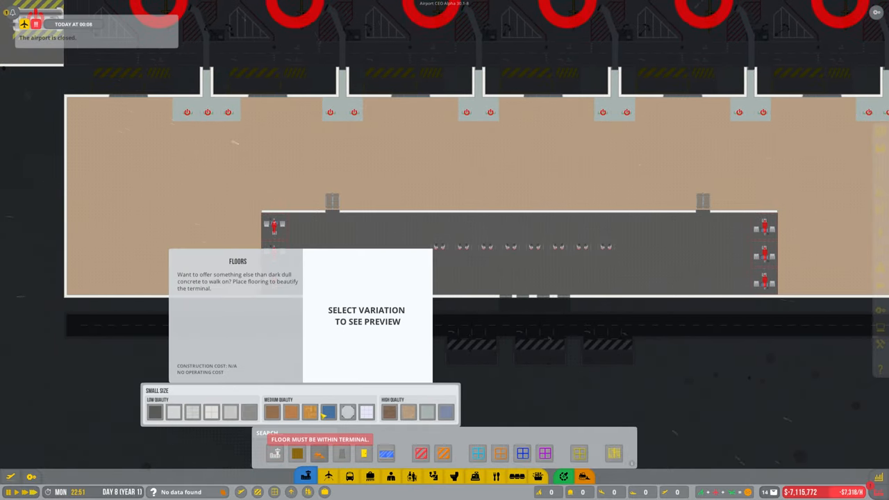
left_click(389, 411)
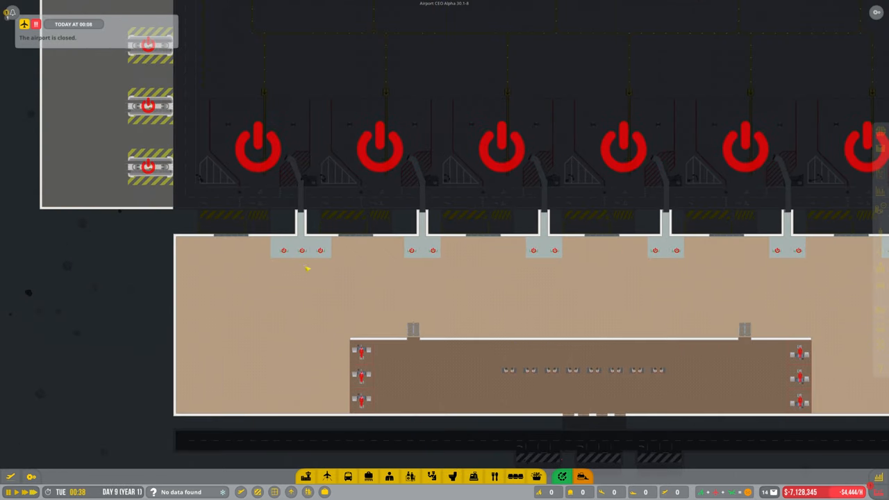
left_click(284, 250)
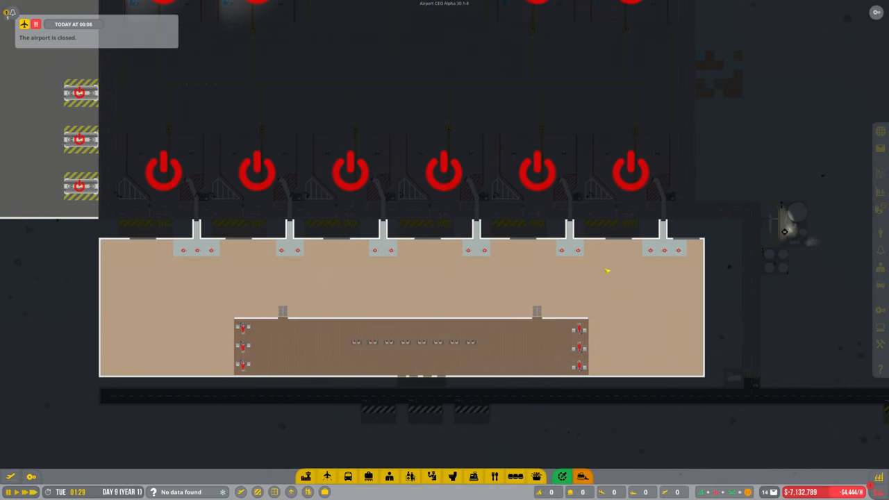
mouse_move(645, 373)
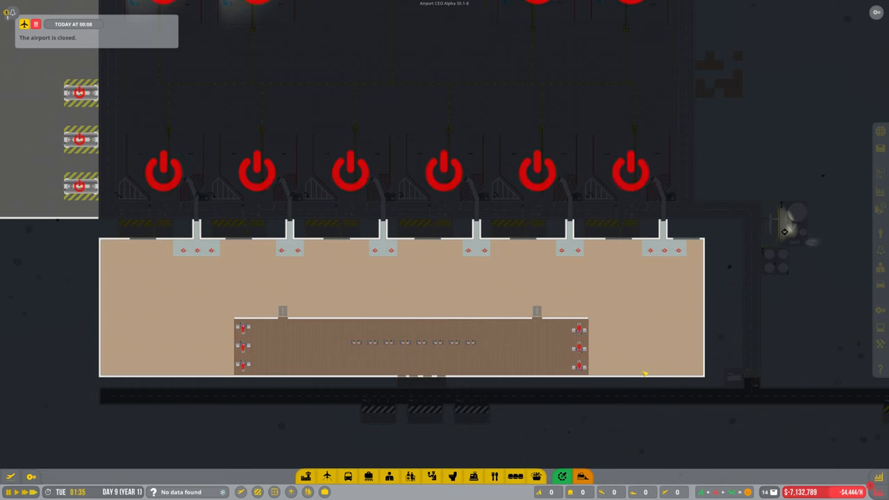
mouse_move(322, 406)
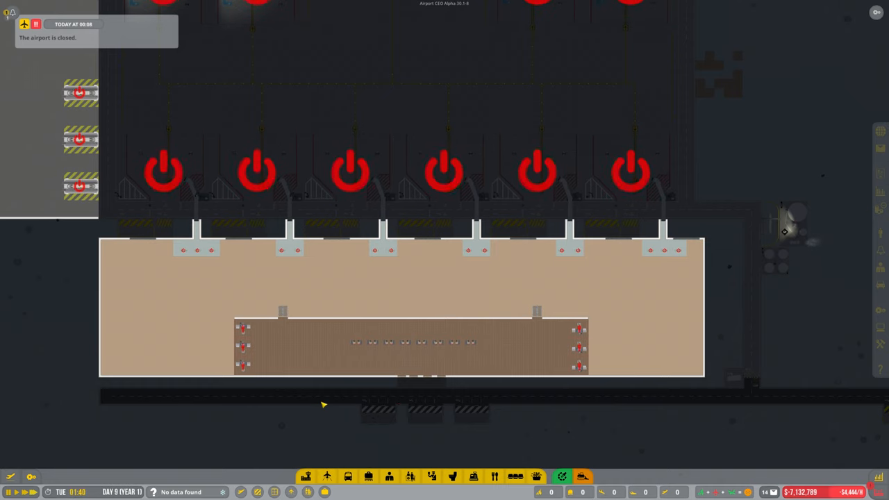
mouse_move(378, 300)
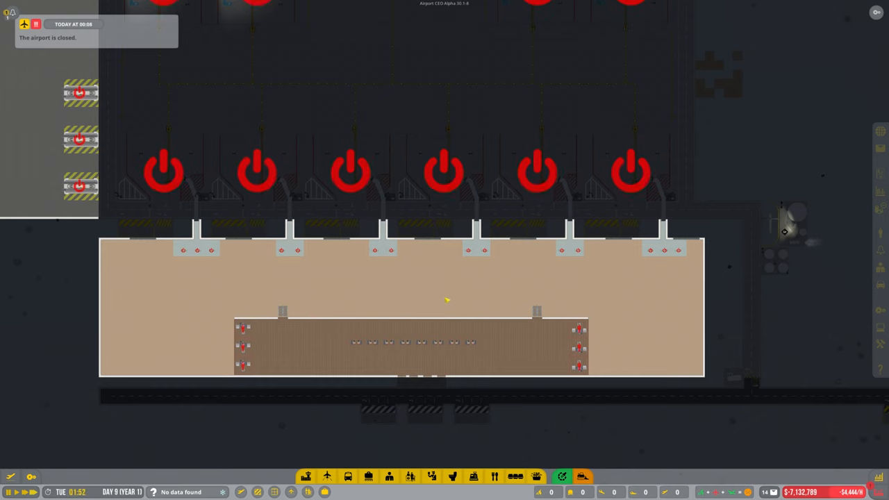
mouse_move(505, 302)
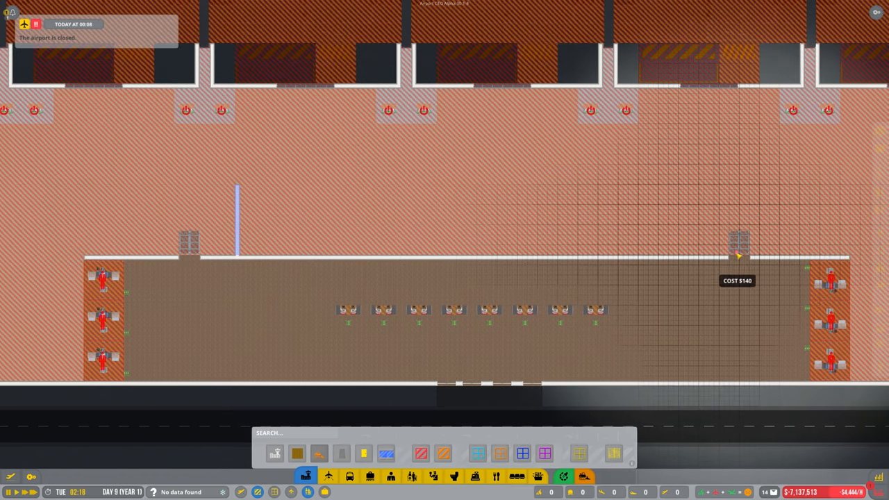
mouse_move(697, 252)
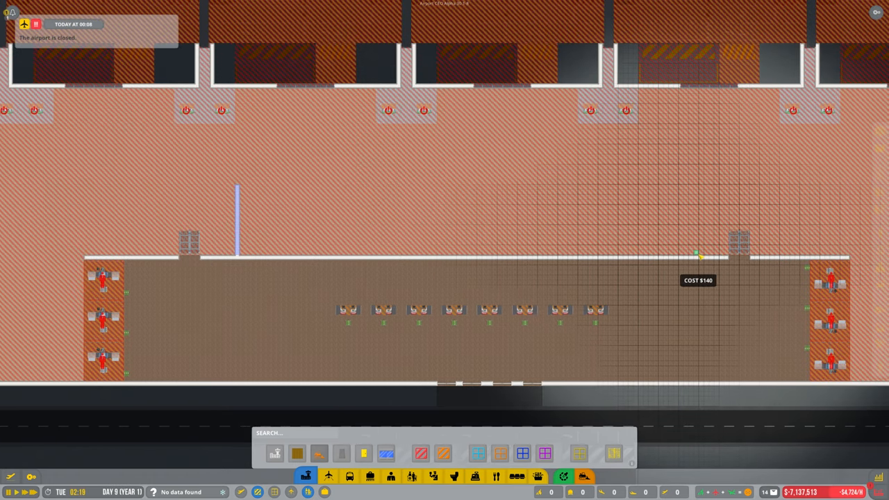
mouse_move(701, 201)
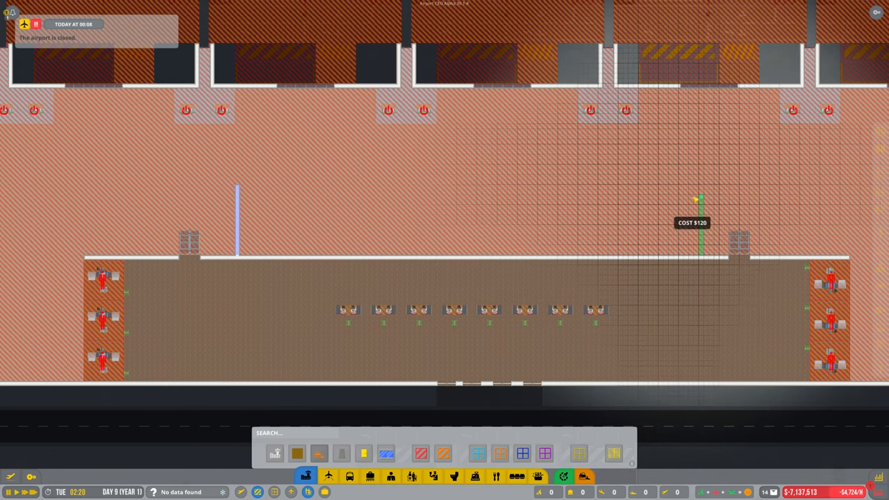
mouse_move(697, 189)
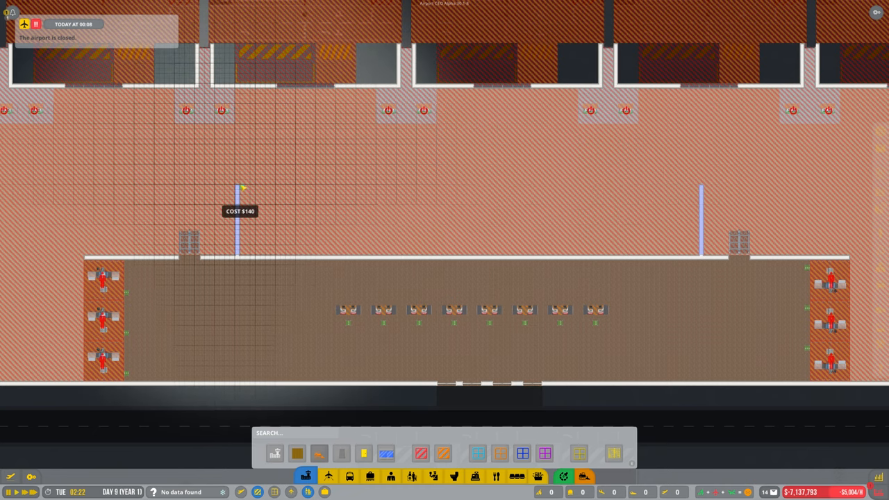
mouse_move(361, 262)
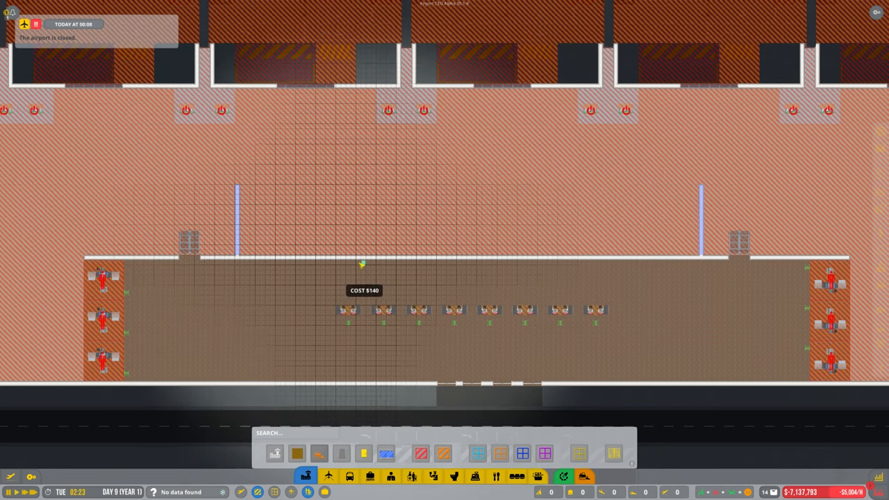
mouse_move(350, 256)
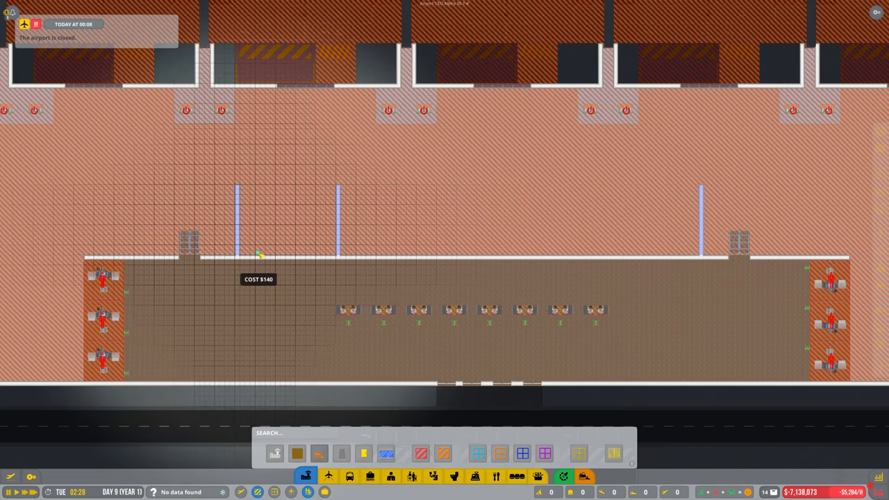
mouse_move(306, 253)
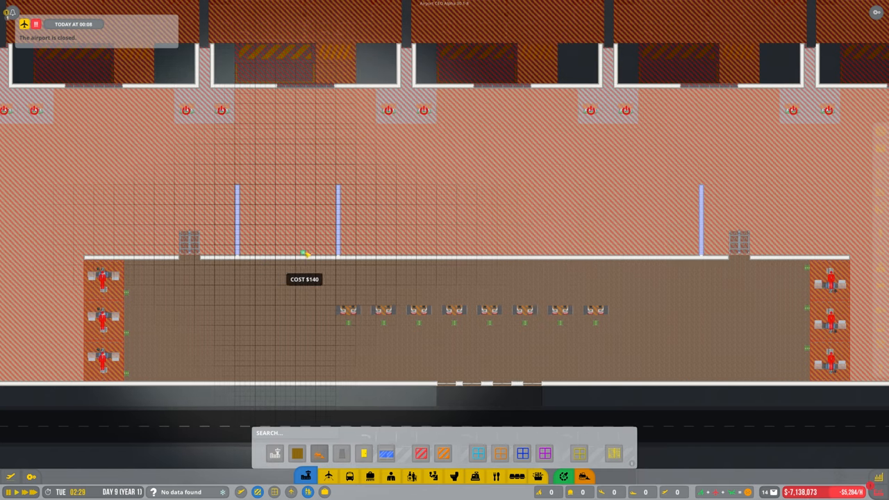
mouse_move(656, 253)
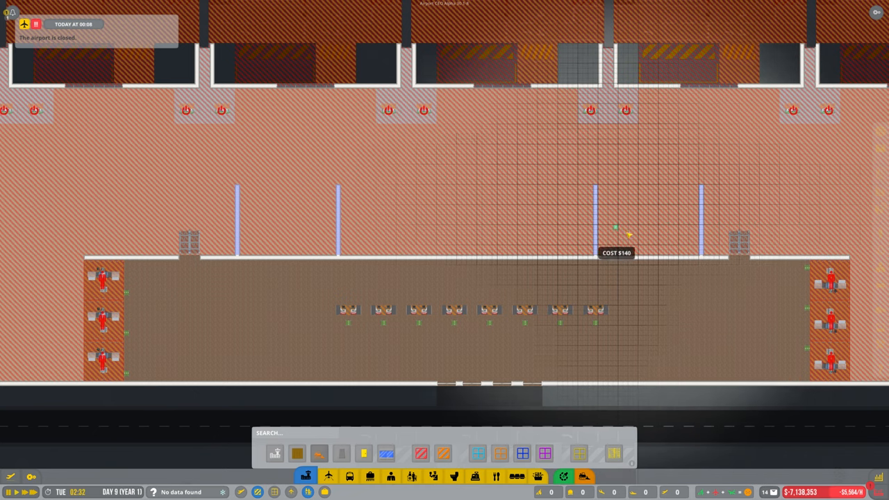
mouse_move(466, 253)
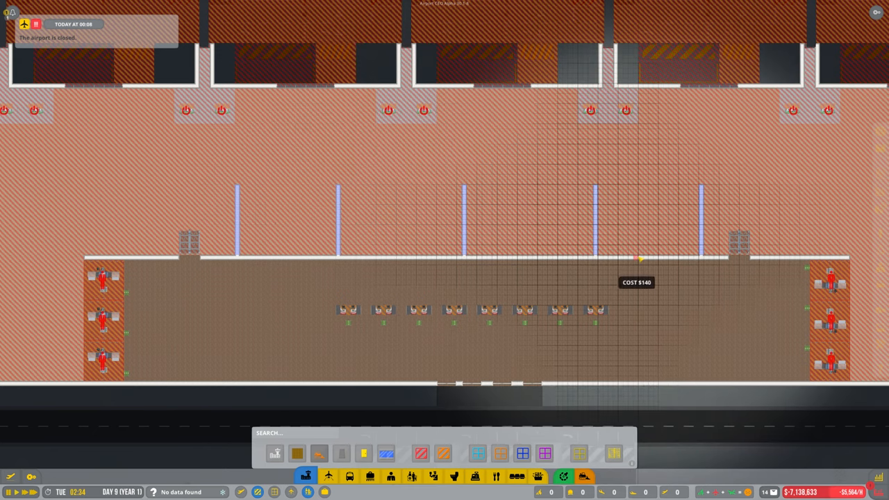
mouse_move(428, 239)
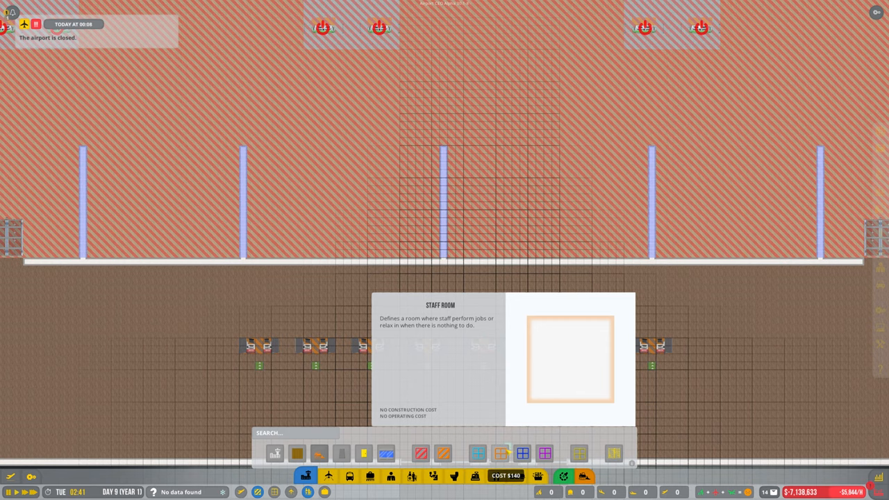
Step: Pick the wall piece and drag a divider wall segment further up into the hall
left_click(522, 453)
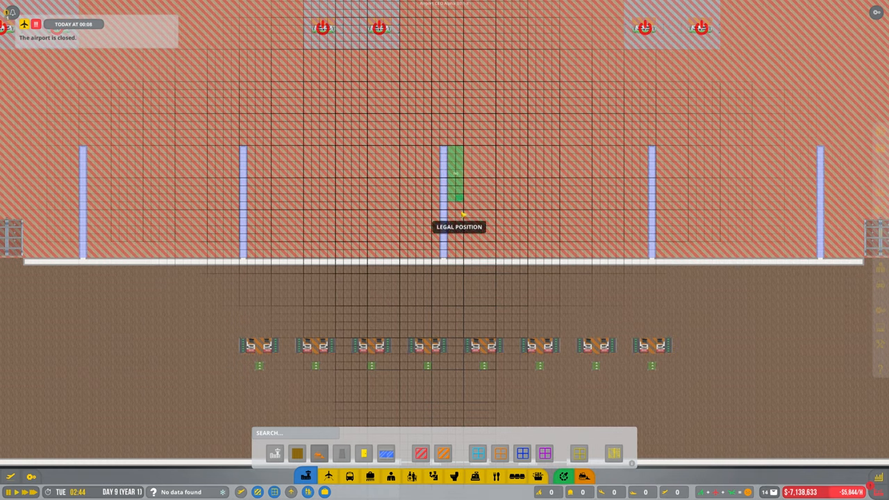
left_click_drag(456, 167, 641, 261)
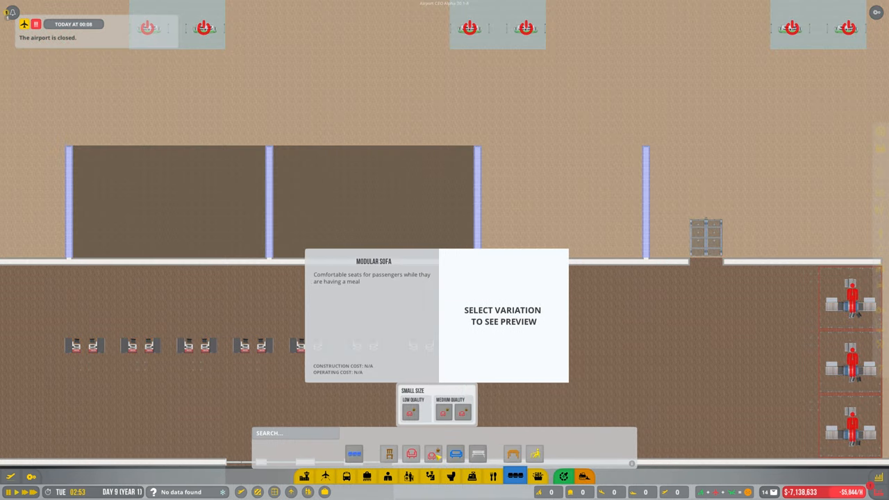
Step: Choose the modular sofa corner piece to begin the sofa loop along the divider
left_click(463, 414)
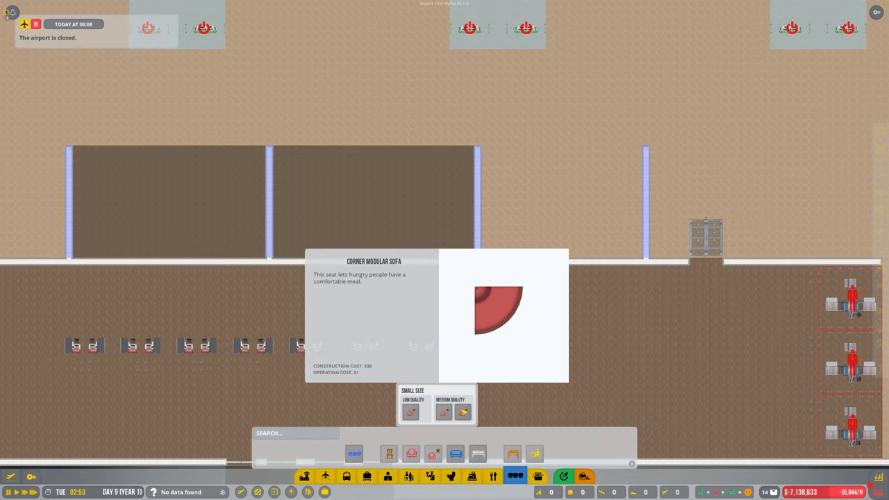
left_click(410, 411)
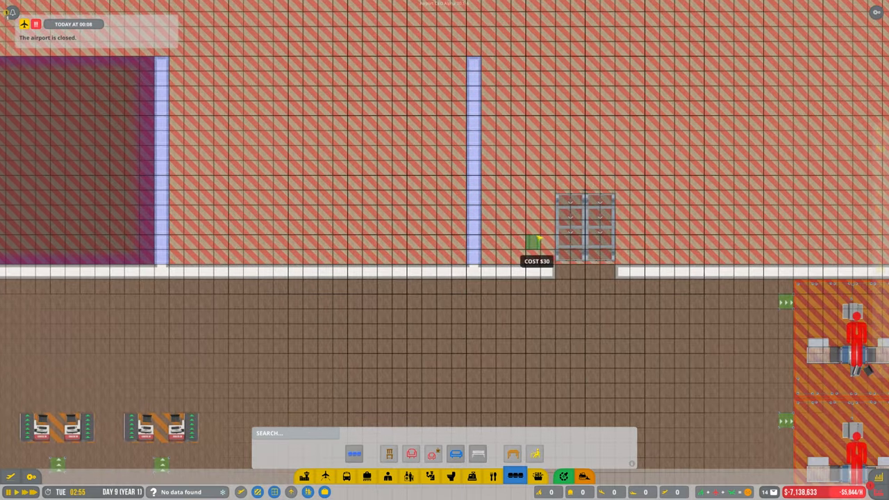
scroll("down", 3)
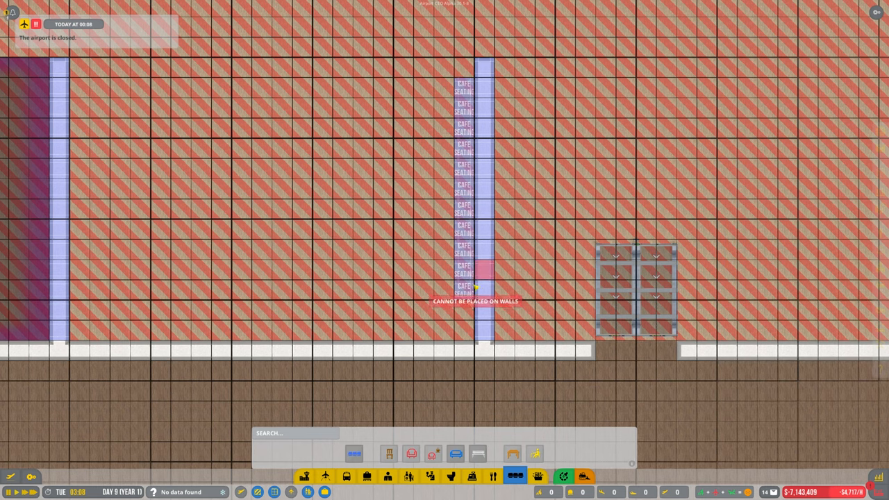
mouse_move(300, 330)
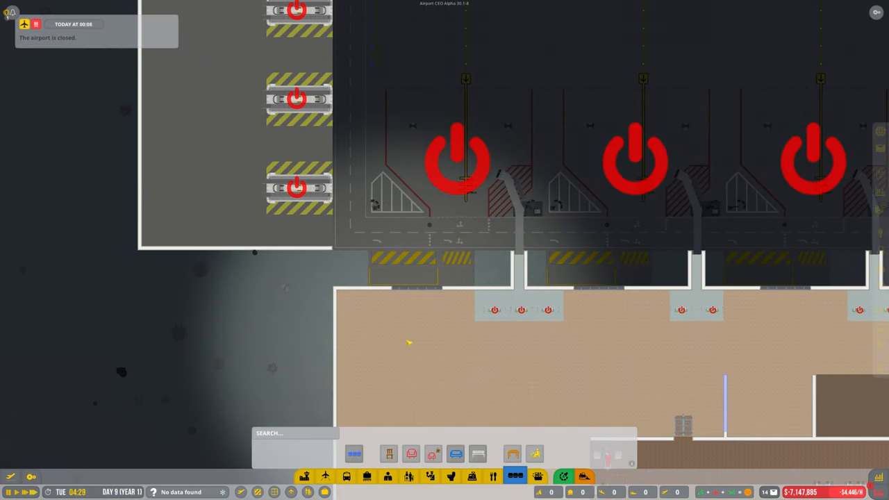
Step: Zoom back in and reselect the sofa piece to extend the loop's top end
scroll("down", 3)
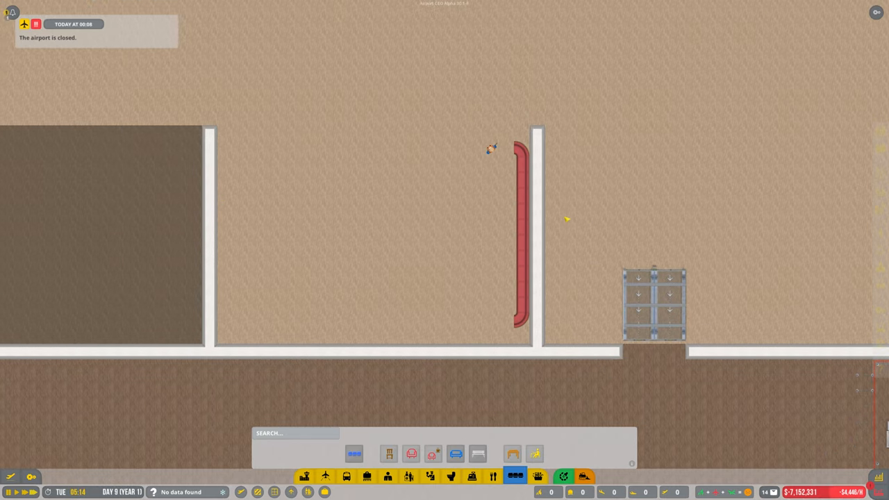
left_click(411, 453)
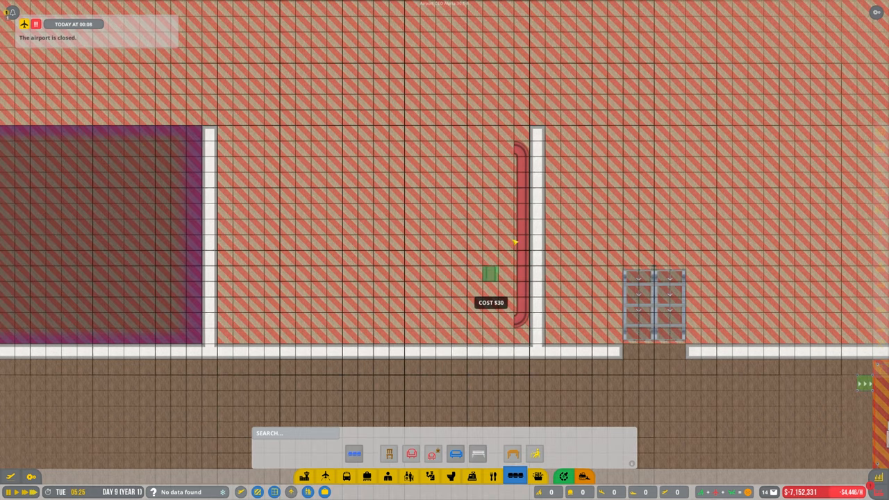
mouse_move(503, 150)
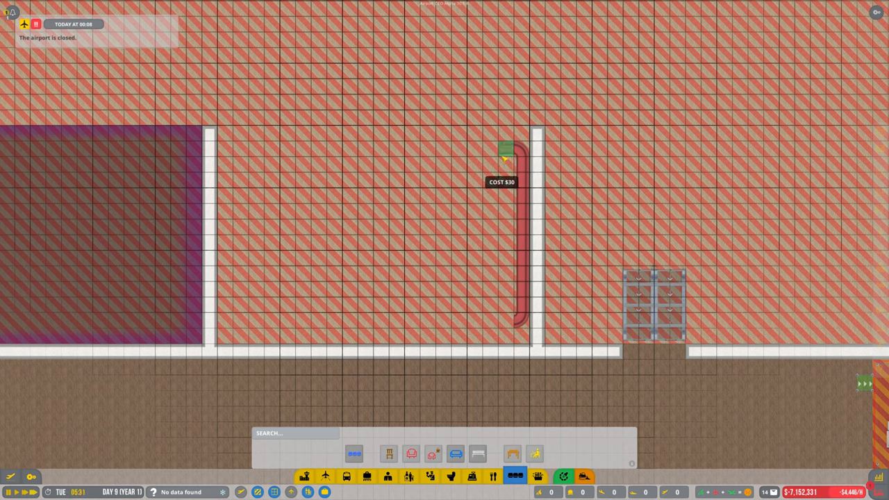
mouse_move(507, 302)
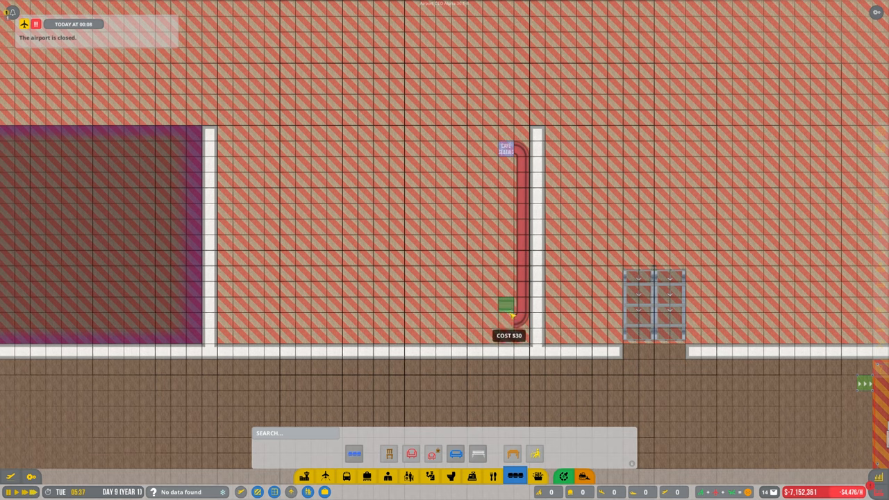
mouse_move(493, 320)
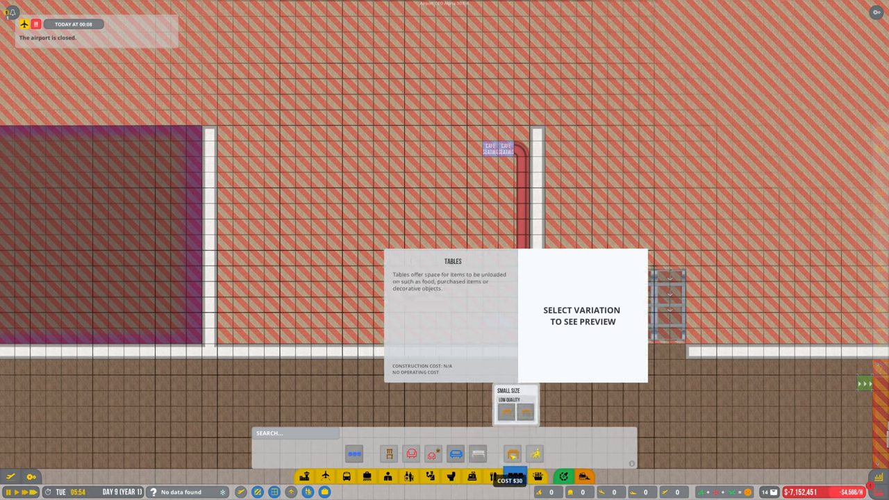
Step: Browse square and round tables, then medium plant and holiday tree options for the sofa's lower end
left_click(508, 411)
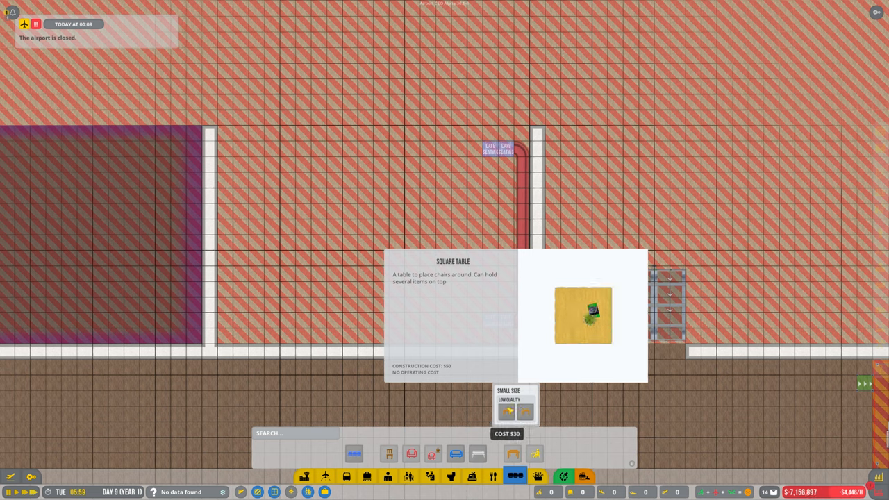
left_click(522, 411)
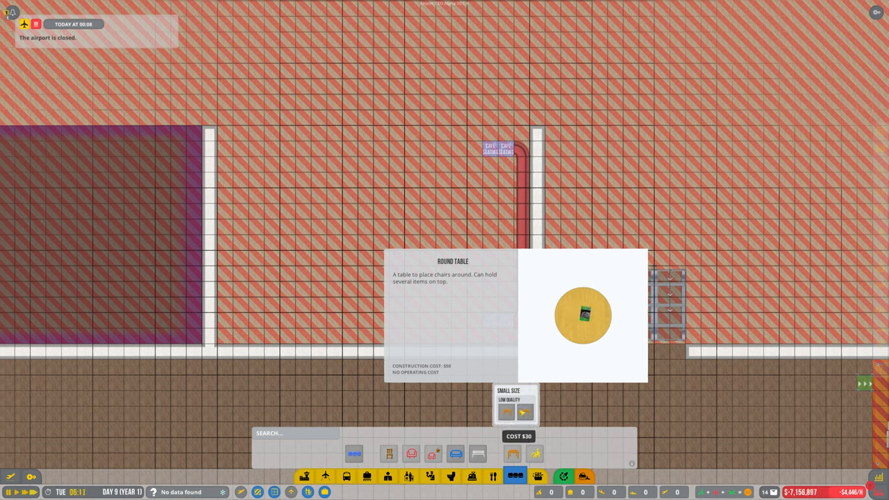
left_click(525, 411)
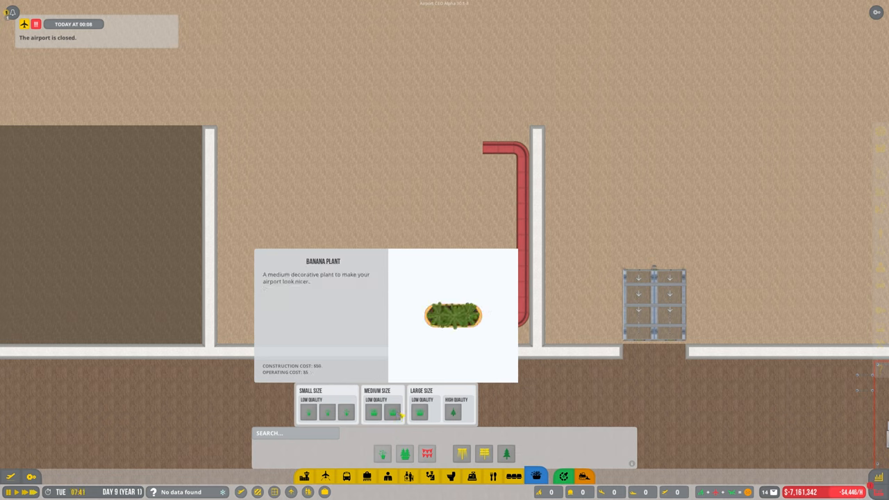
left_click(453, 411)
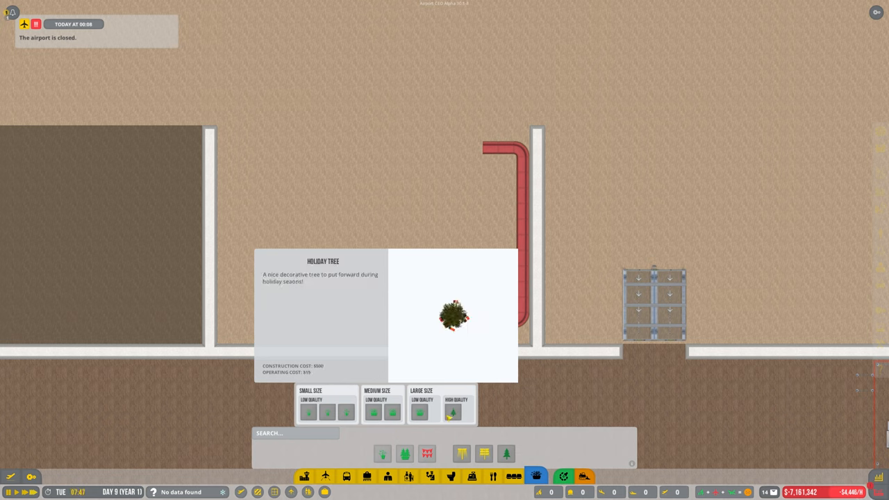
left_click(419, 412)
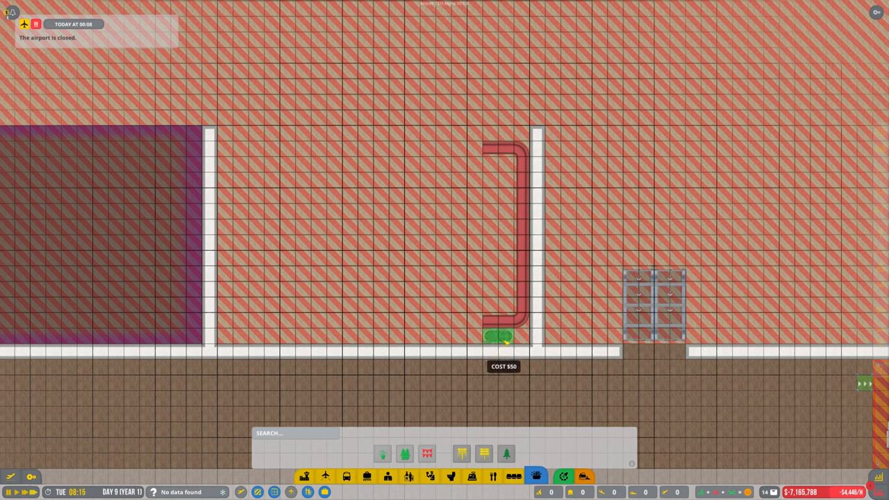
mouse_move(470, 244)
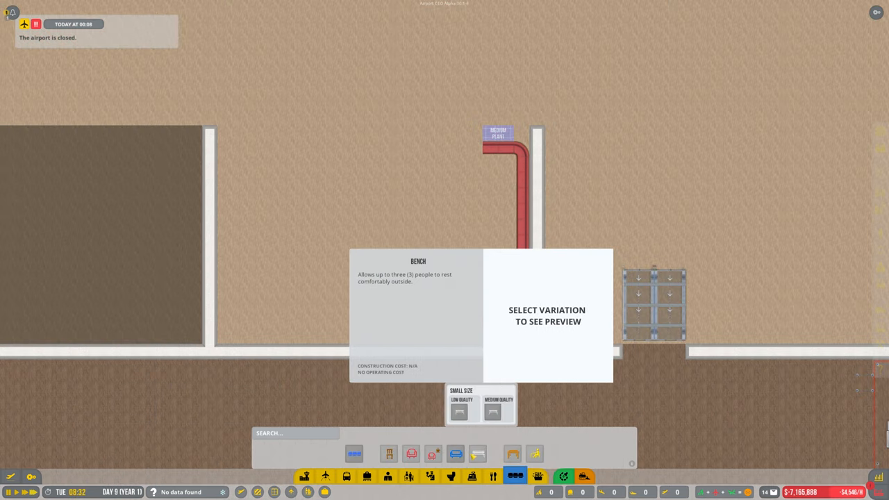
Step: Browse bench and armchair seating, then choose the Corner Modular Sofa for the loop around the tables
left_click(478, 453)
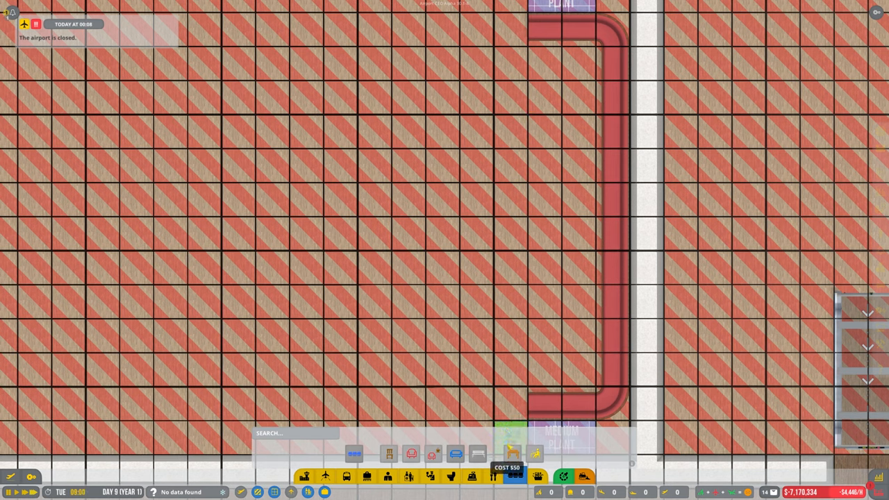
mouse_move(513, 453)
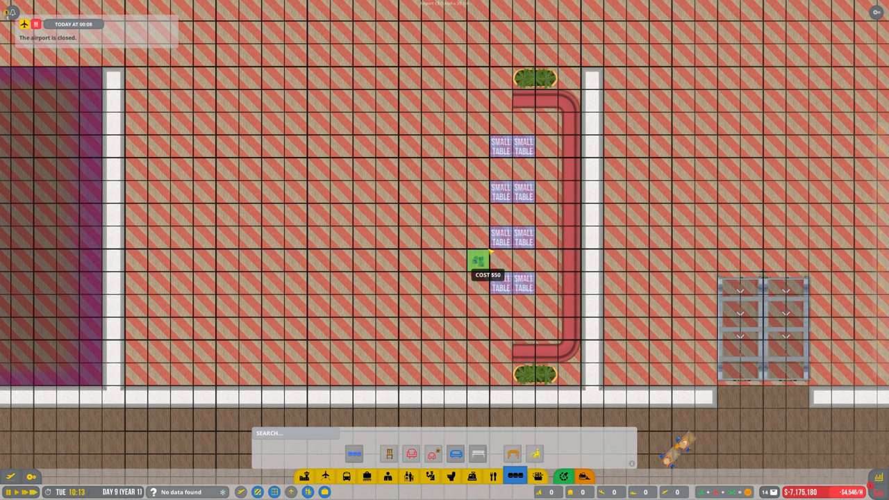
left_click(478, 454)
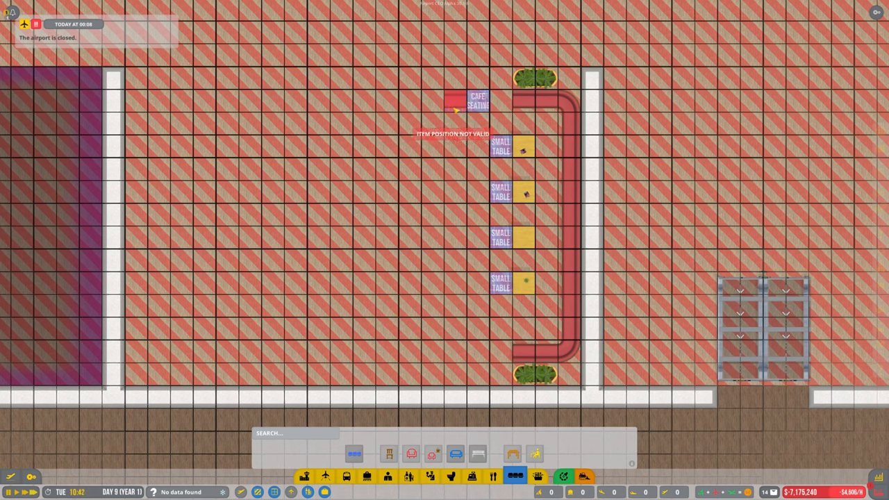
mouse_move(478, 350)
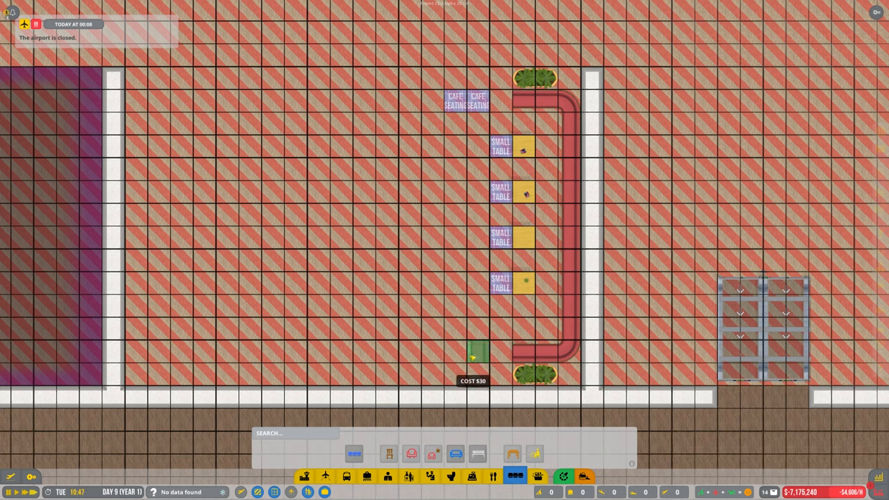
mouse_move(442, 350)
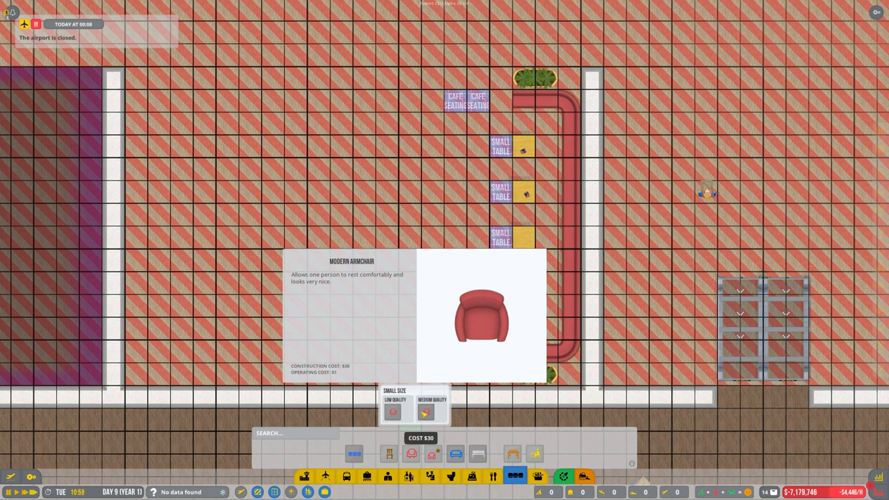
left_click(411, 453)
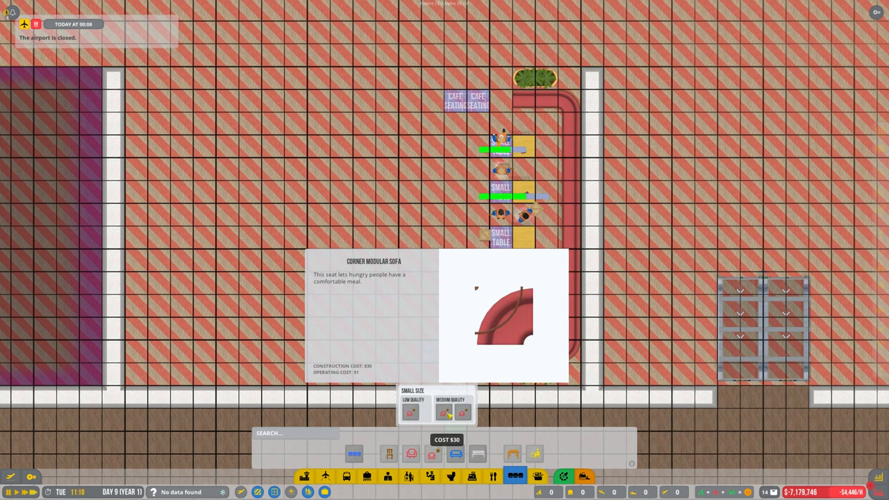
left_click(452, 410)
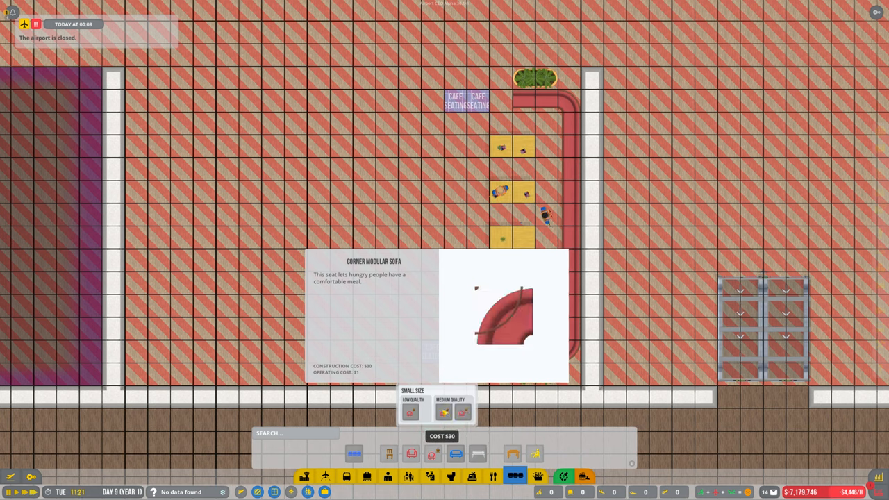
left_click(450, 409)
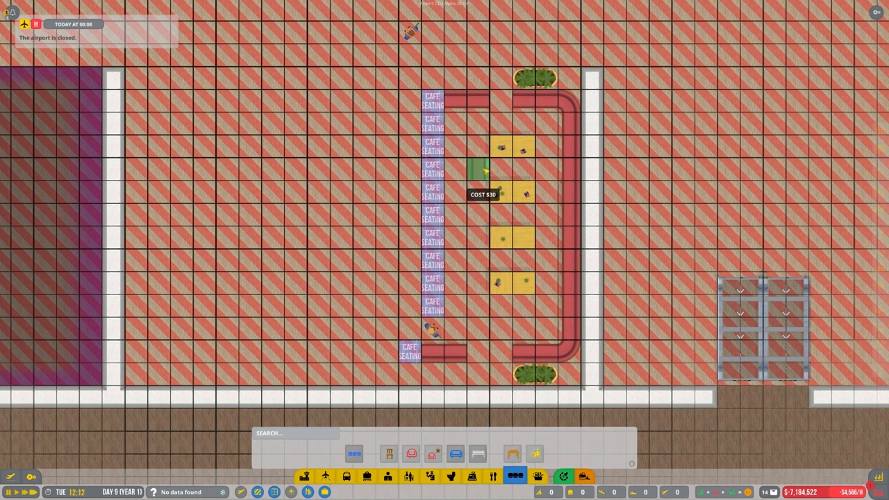
mouse_move(410, 350)
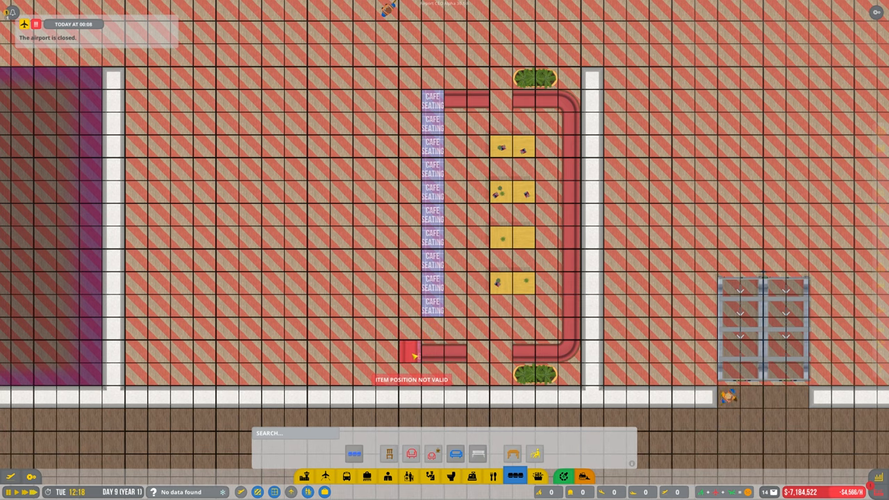
mouse_move(706, 314)
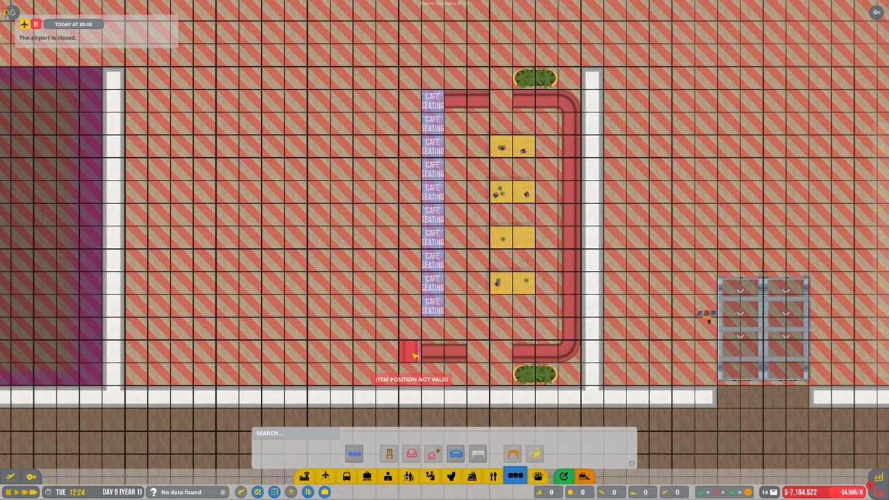
mouse_move(430, 355)
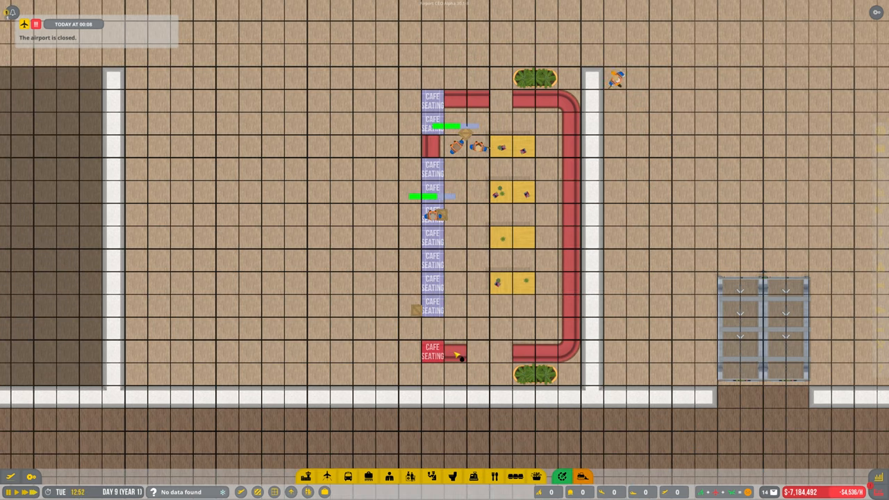
mouse_move(431, 475)
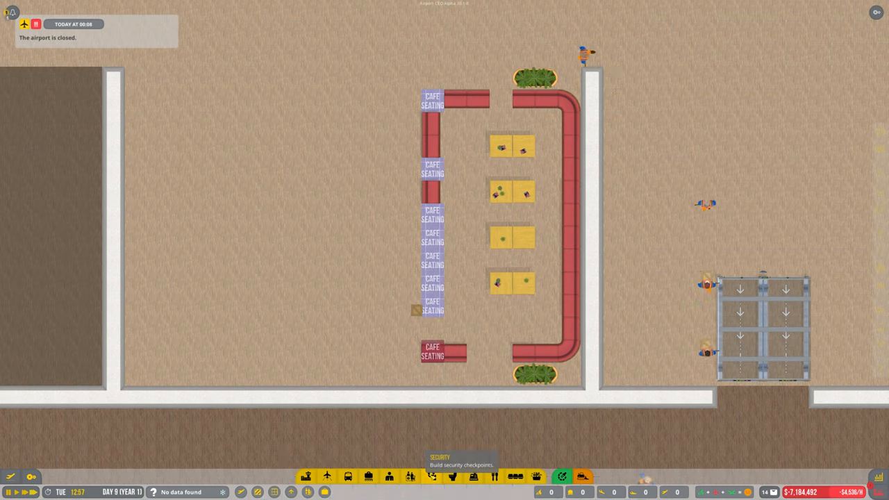
Step: Pick a corner sofa piece from the café furniture menu to continue the loop's left side
left_click(389, 477)
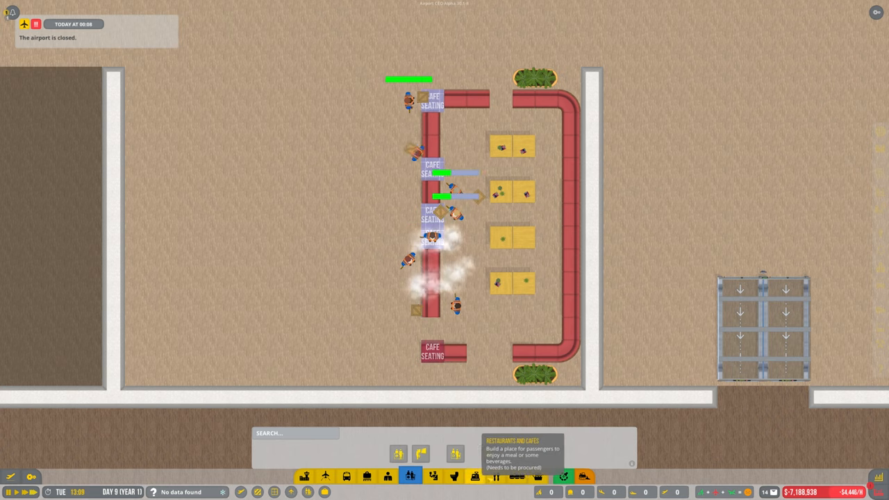
left_click(420, 453)
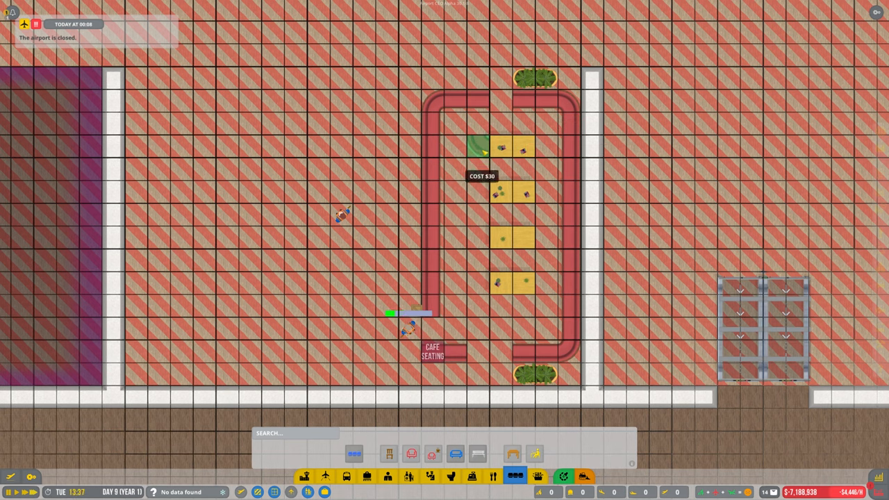
mouse_move(433, 350)
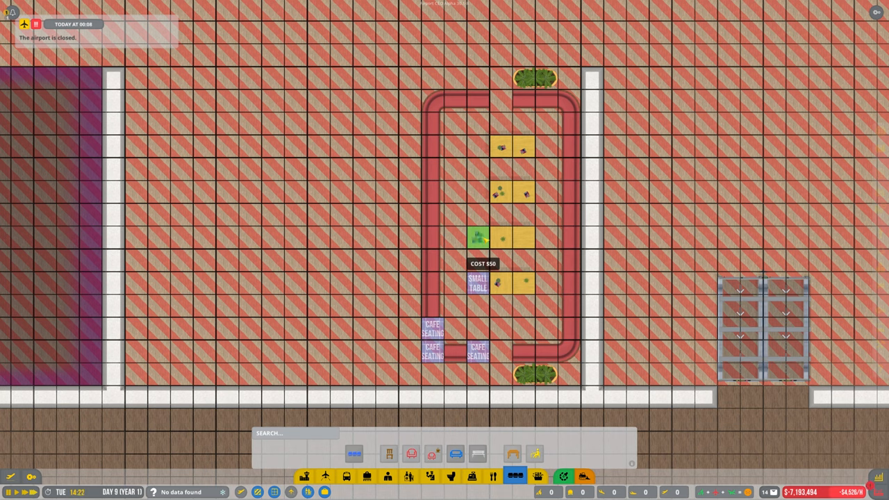
mouse_move(478, 192)
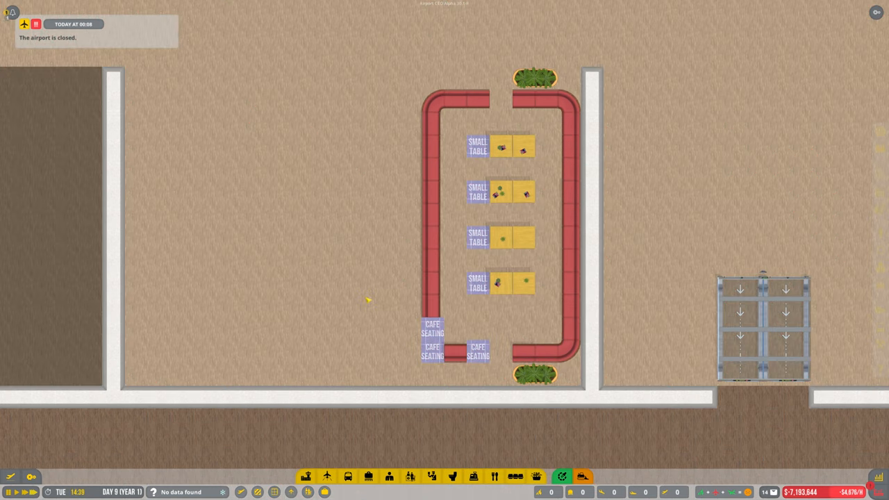
Step: Start choosing a medium plant for the loop's top and bottom gaps
left_click(536, 477)
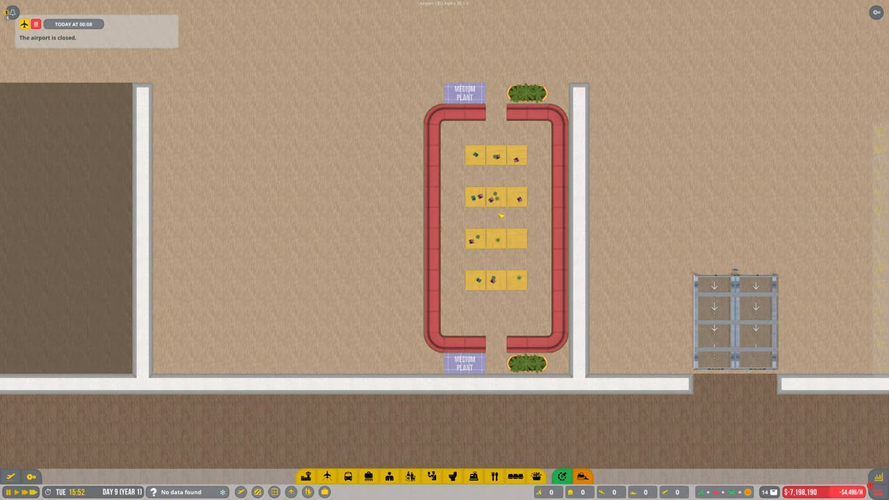
mouse_move(258, 492)
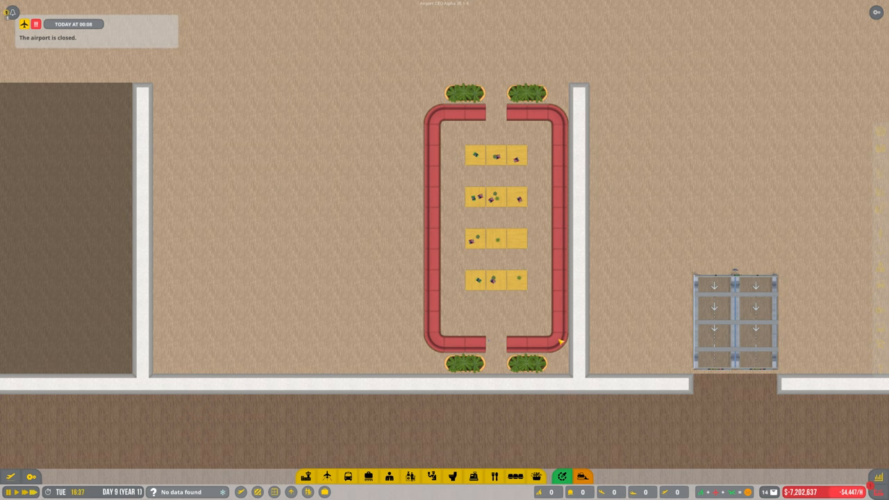
mouse_move(483, 344)
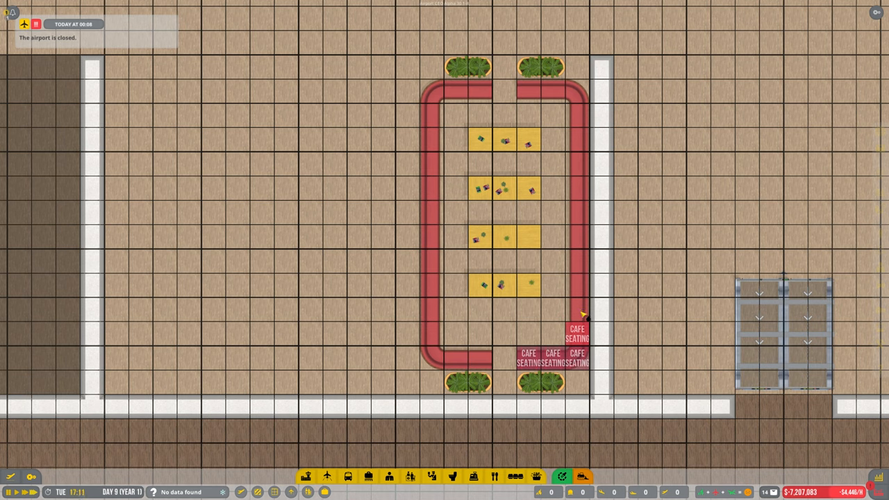
mouse_move(437, 338)
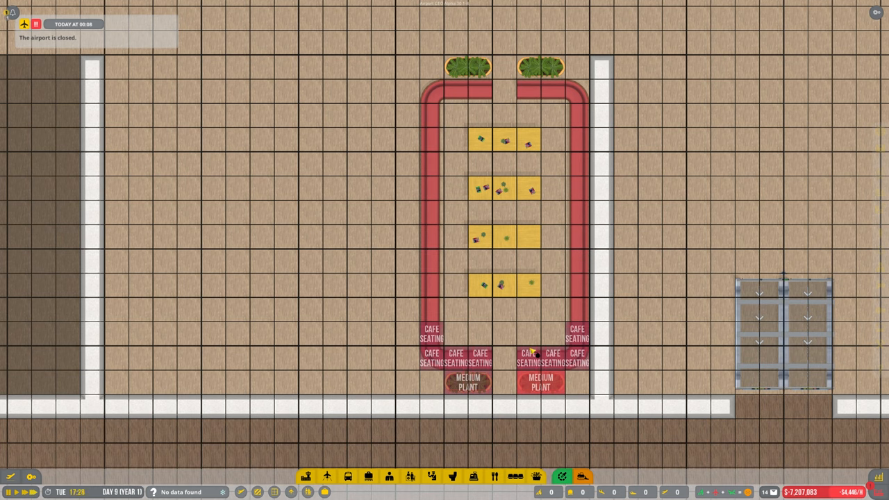
mouse_move(495, 355)
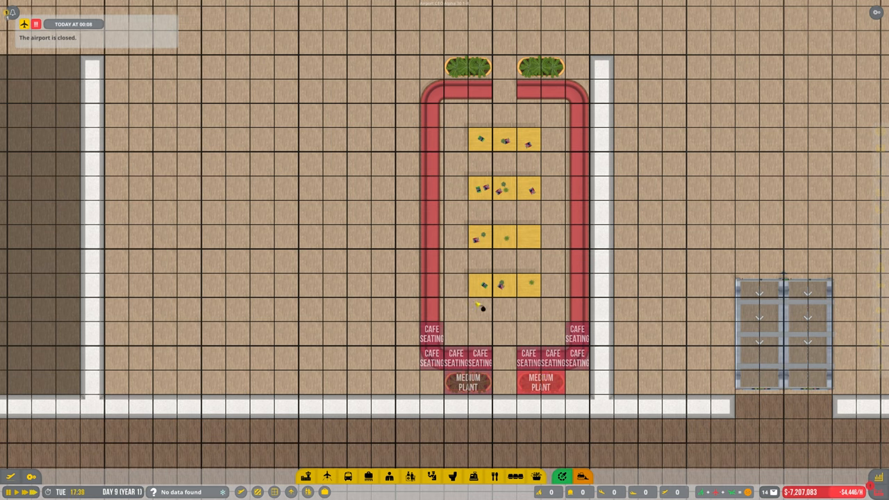
mouse_move(480, 339)
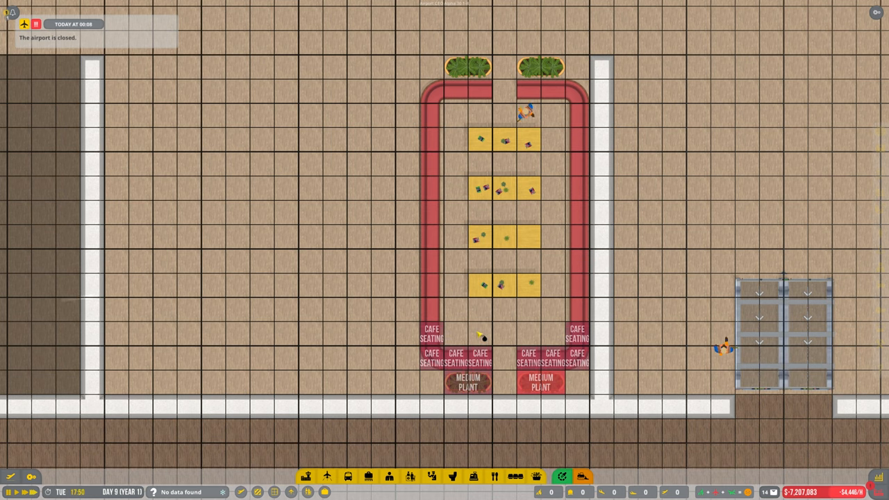
mouse_move(494, 477)
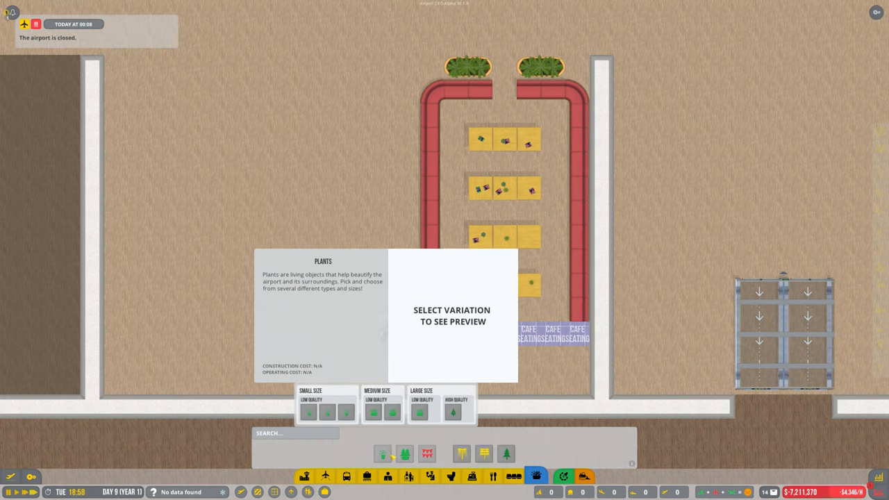
Step: Choose a medium plant for the bottom gap, then return to the café furniture options
left_click(392, 411)
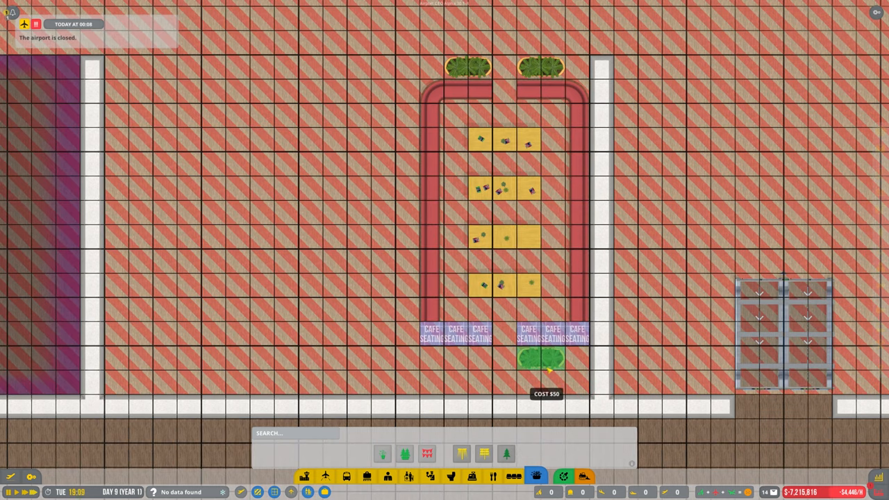
mouse_move(451, 360)
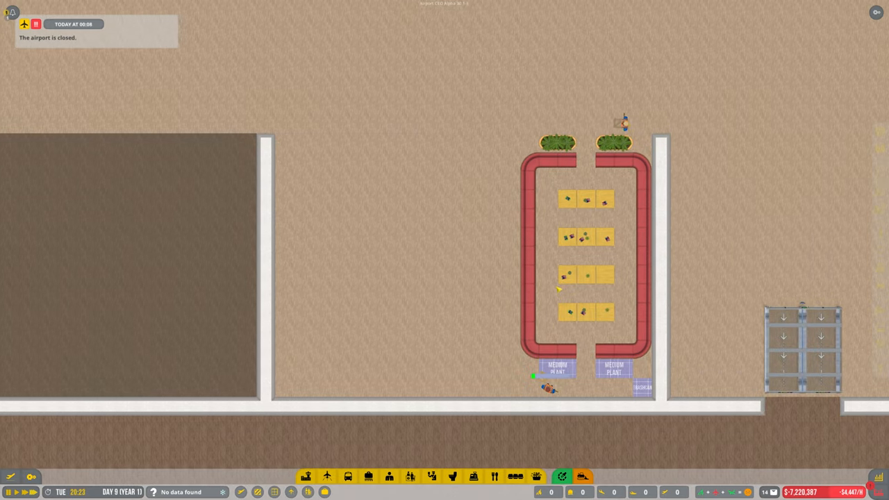
scroll("down", 3)
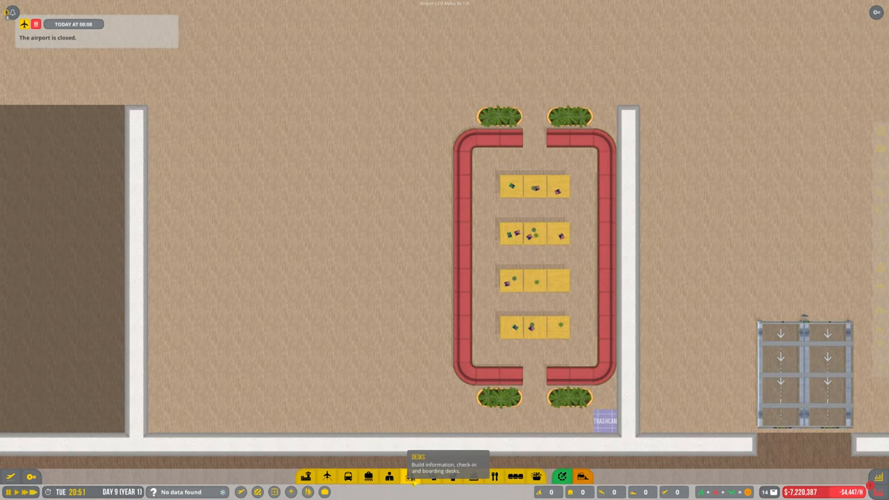
left_click(409, 476)
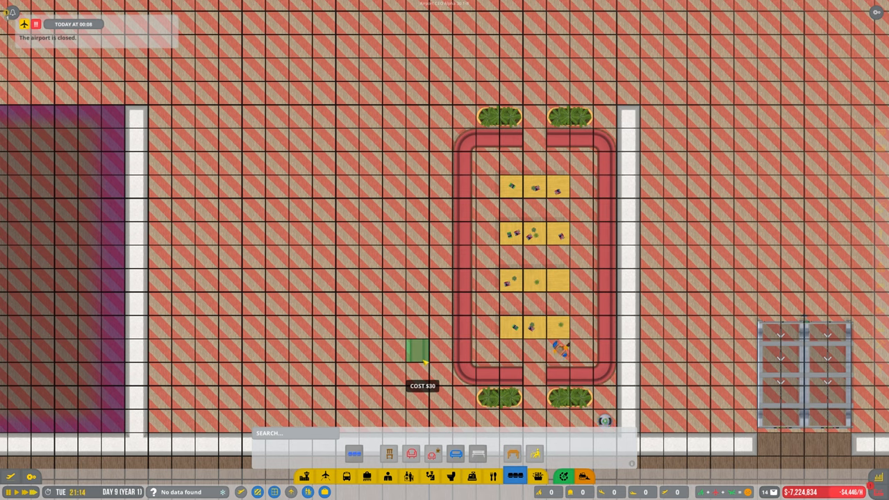
mouse_move(394, 350)
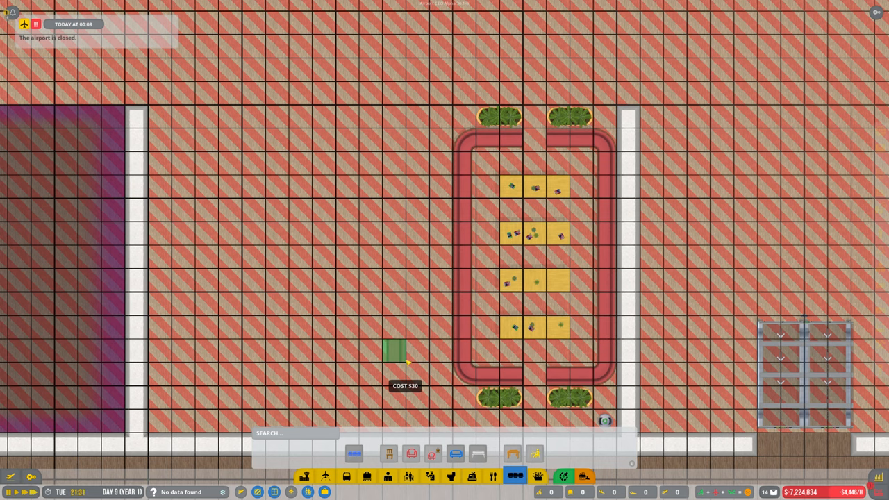
mouse_move(600, 361)
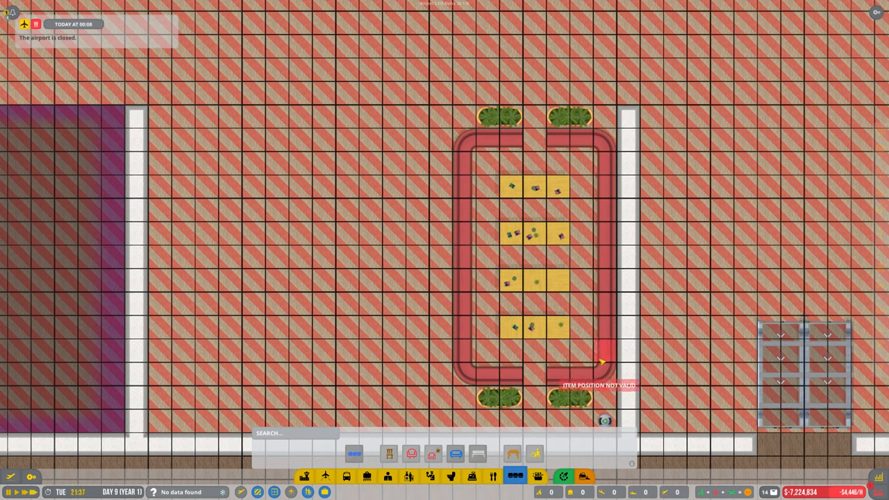
mouse_move(511, 354)
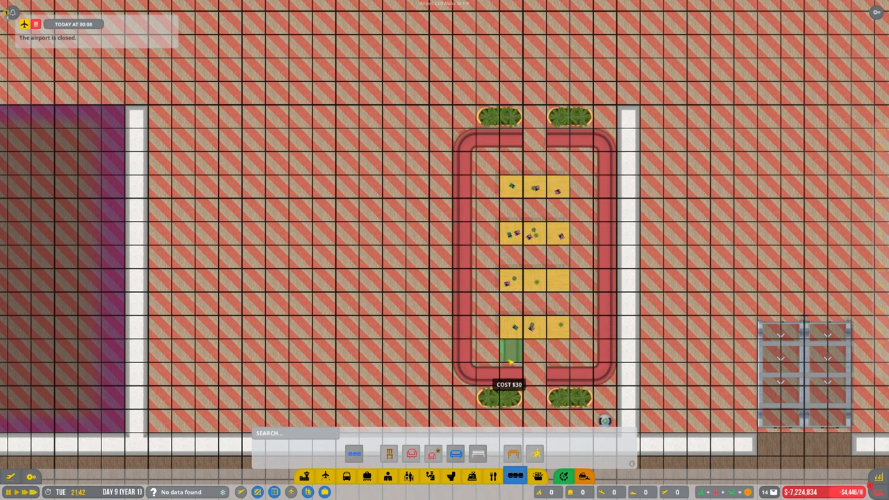
mouse_move(161, 350)
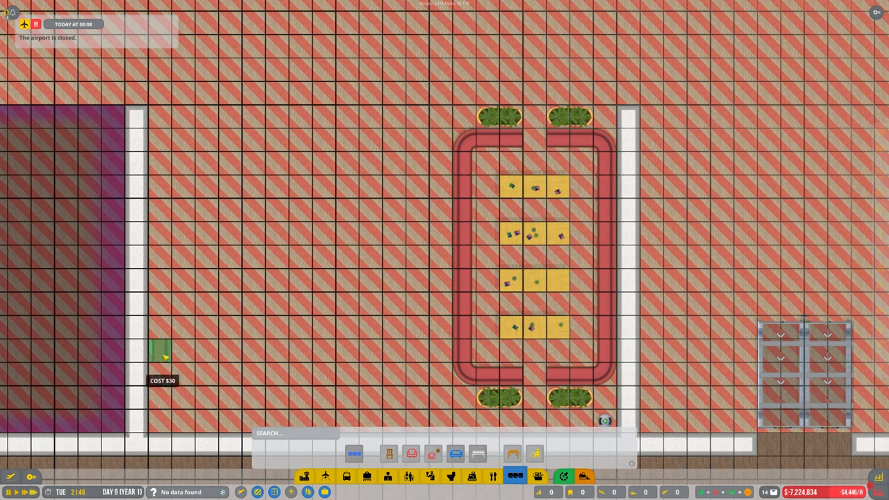
mouse_move(229, 350)
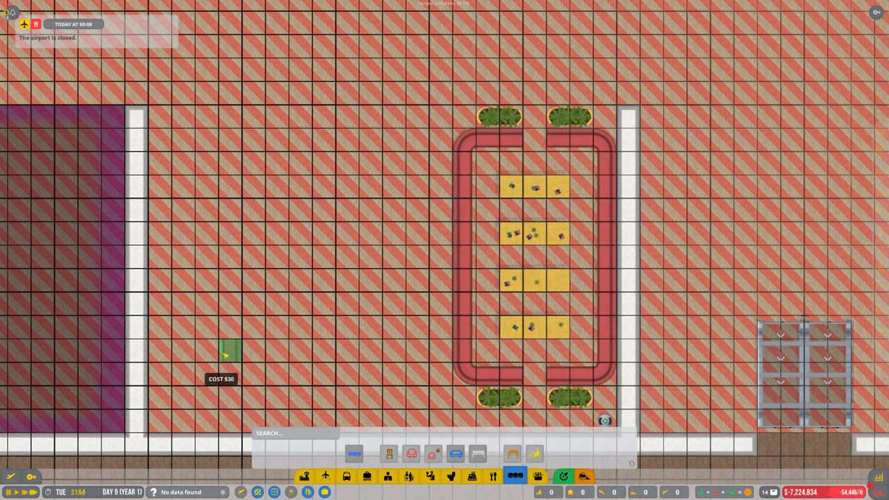
mouse_move(322, 354)
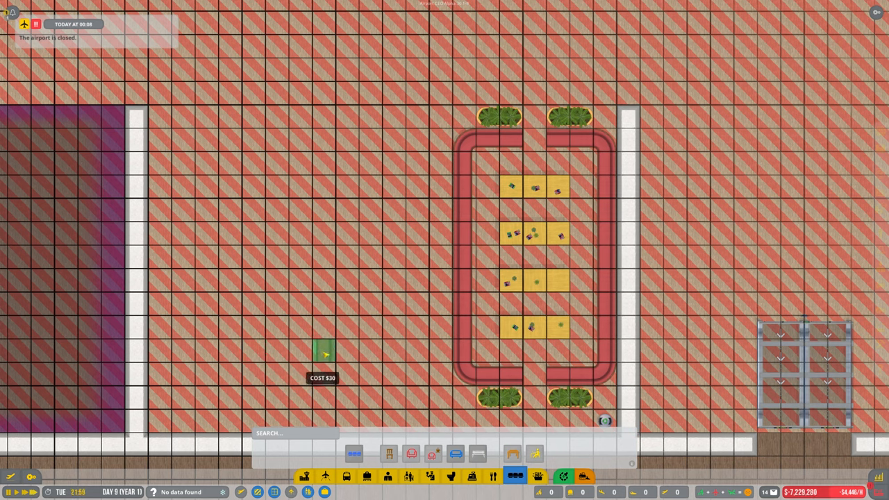
mouse_move(183, 350)
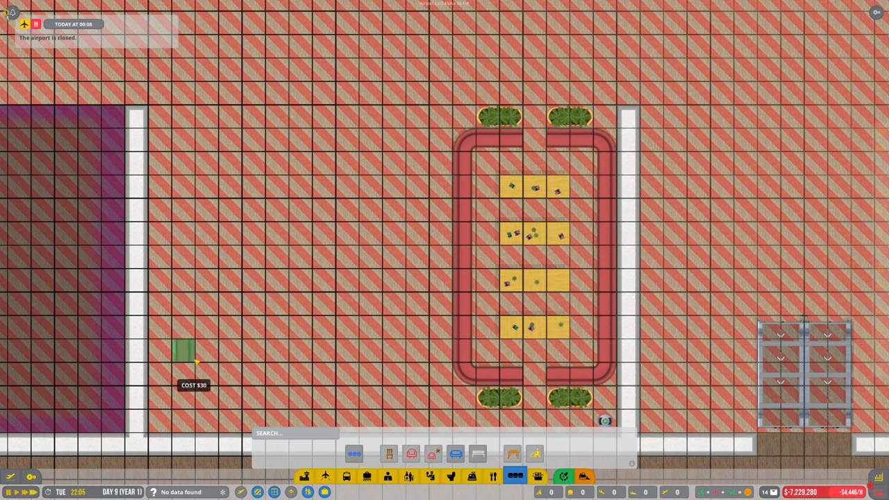
mouse_move(207, 350)
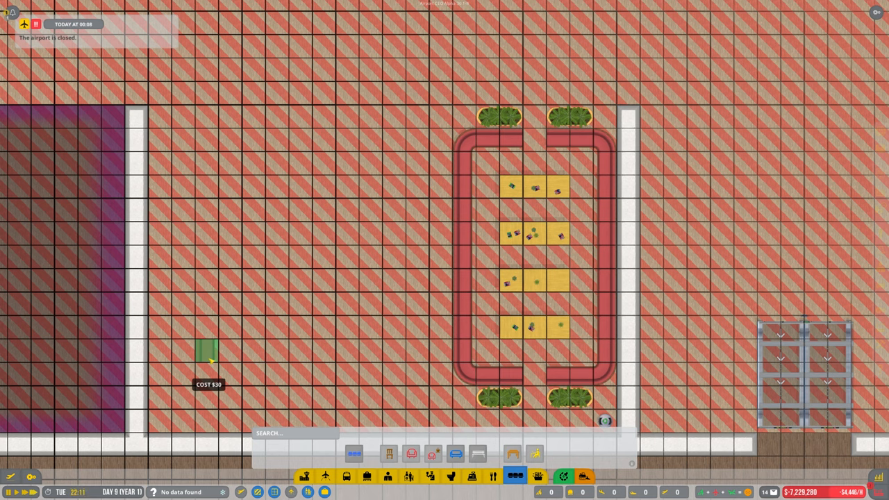
mouse_move(207, 261)
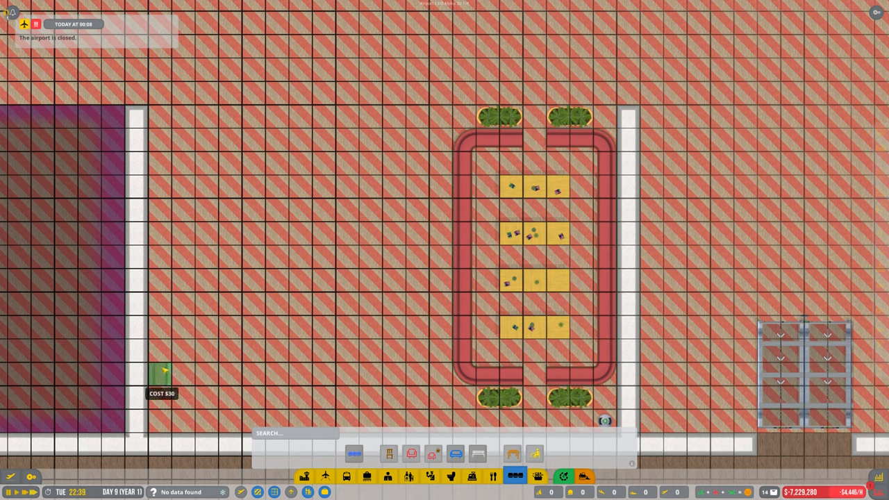
mouse_move(164, 350)
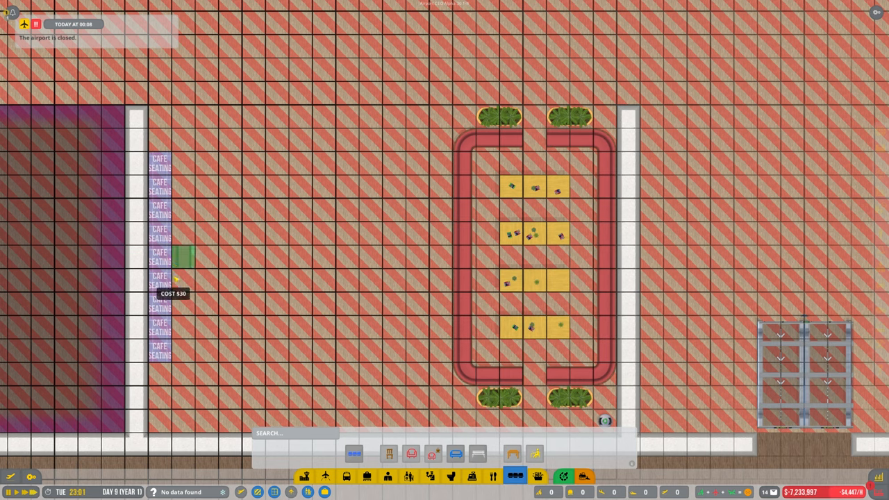
Step: Place café seating units in a row along the left wall
left_click(411, 454)
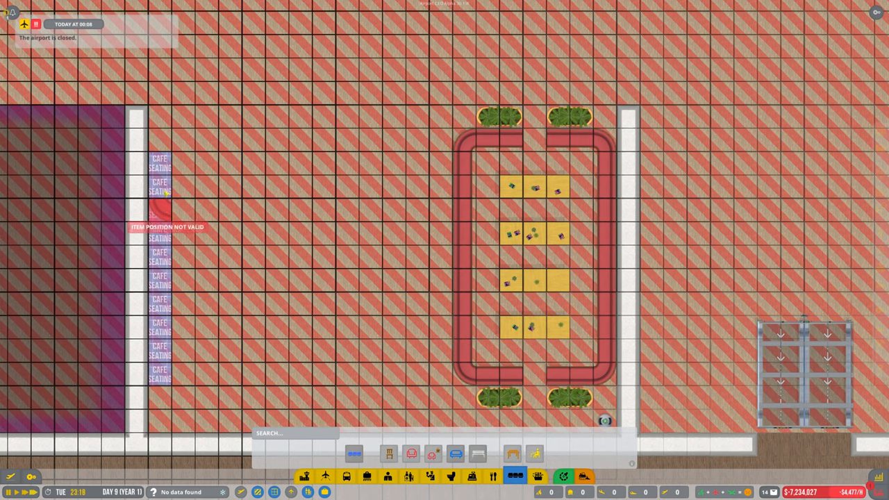
mouse_move(160, 139)
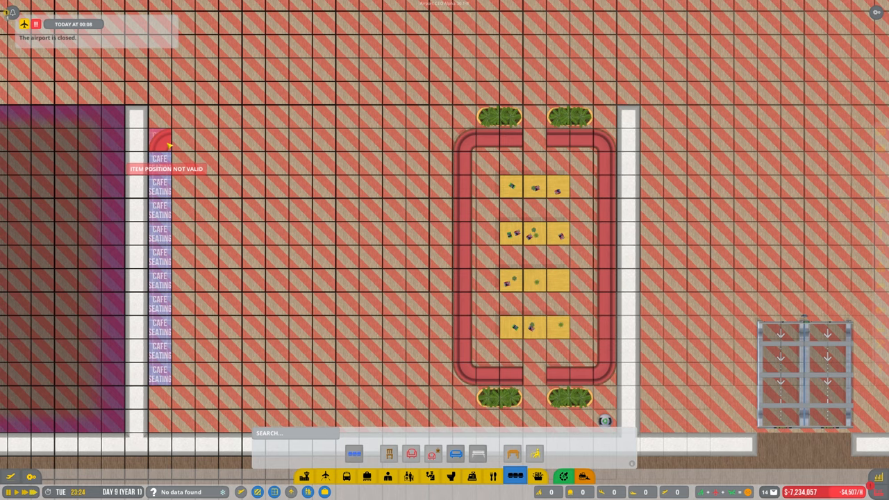
left_click(389, 453)
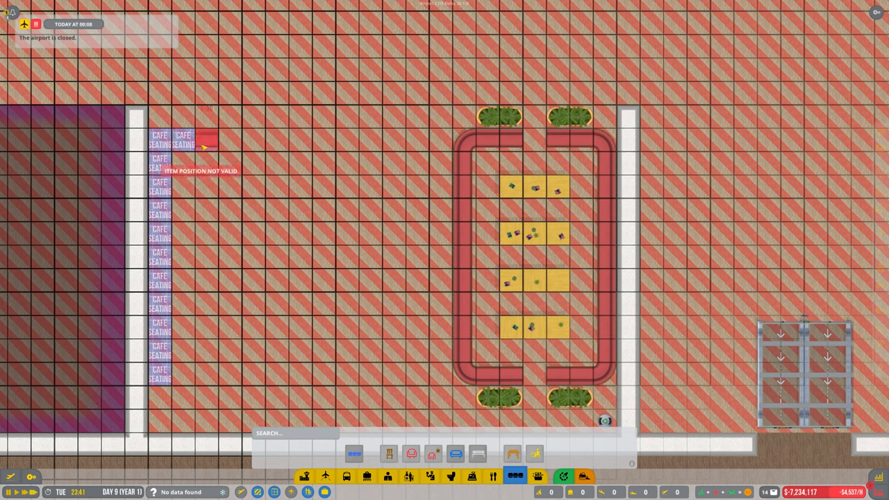
mouse_move(253, 139)
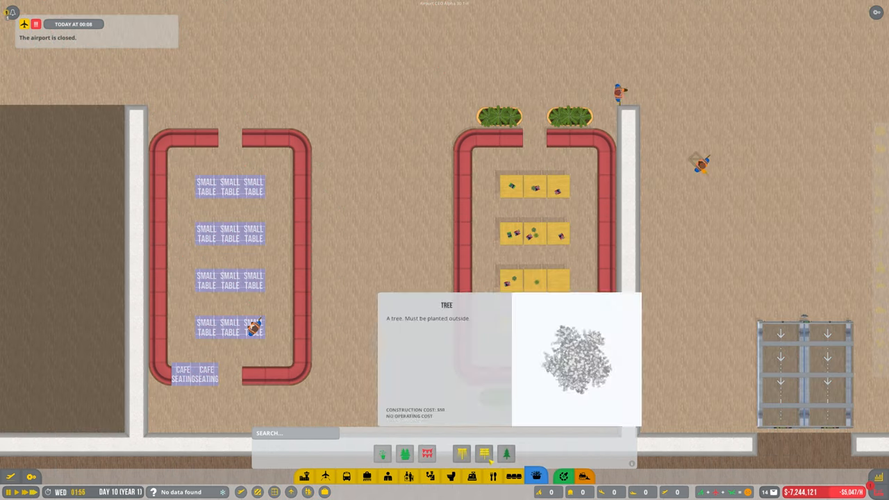
Step: Pick the Medium Plant for the left loop's top and bottom openings
left_click(404, 453)
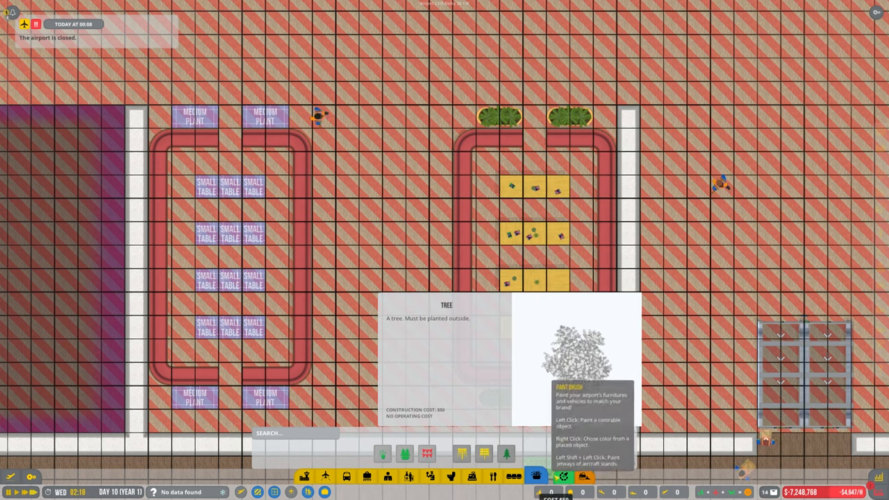
mouse_move(483, 452)
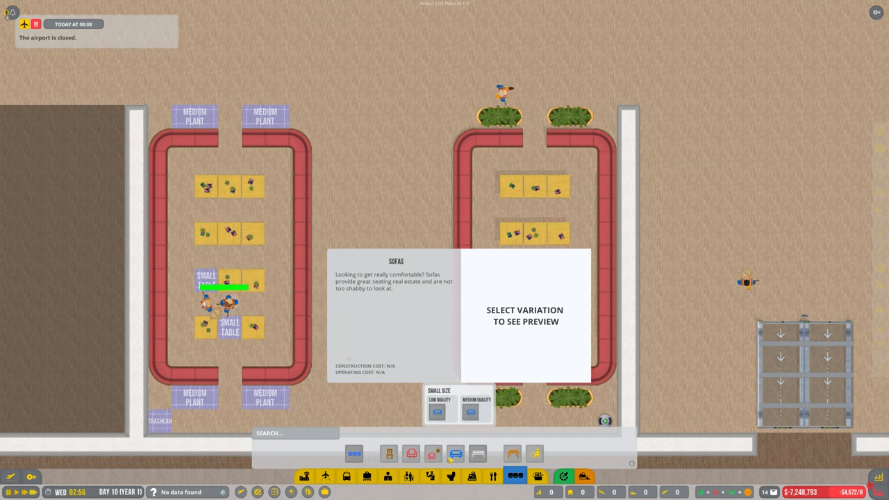
Step: Add a standard sofa section to the left loop, then extend the central laptop table row
left_click(471, 410)
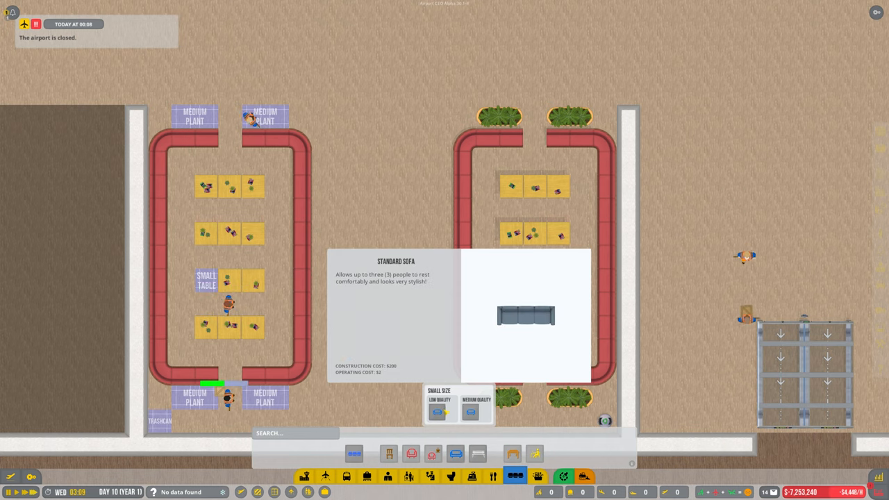
left_click(411, 454)
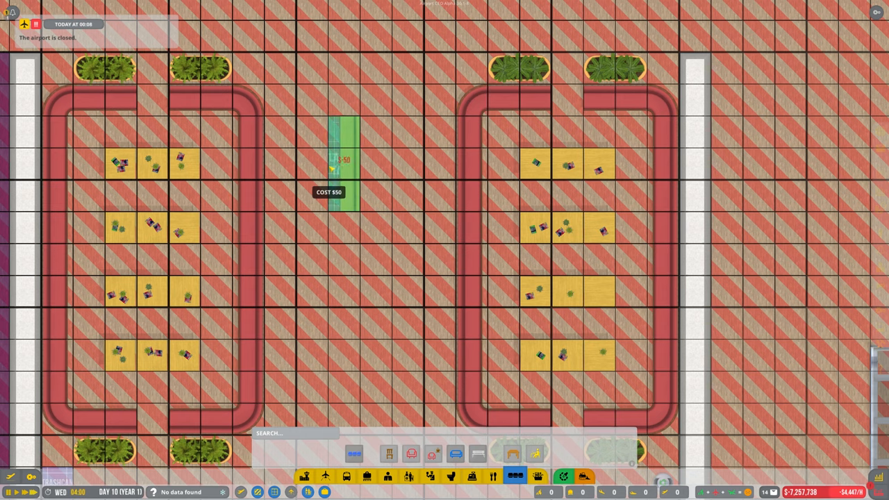
scroll("down", 3)
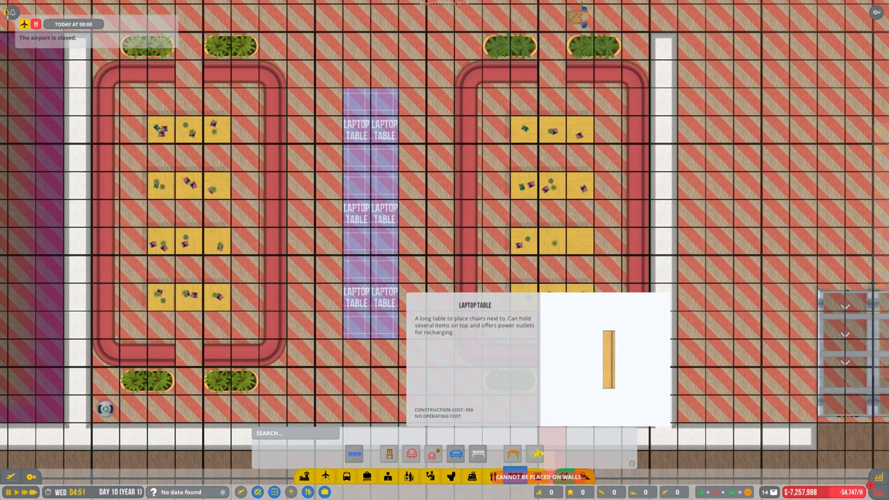
left_click(456, 454)
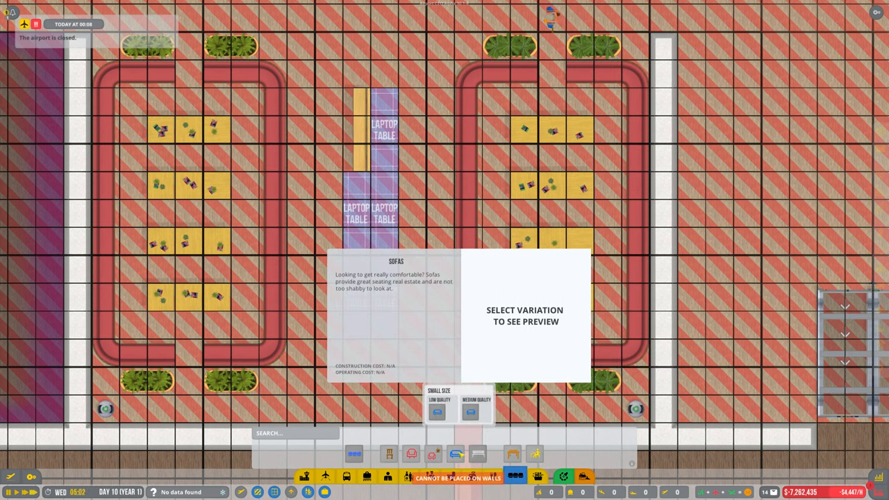
left_click(389, 454)
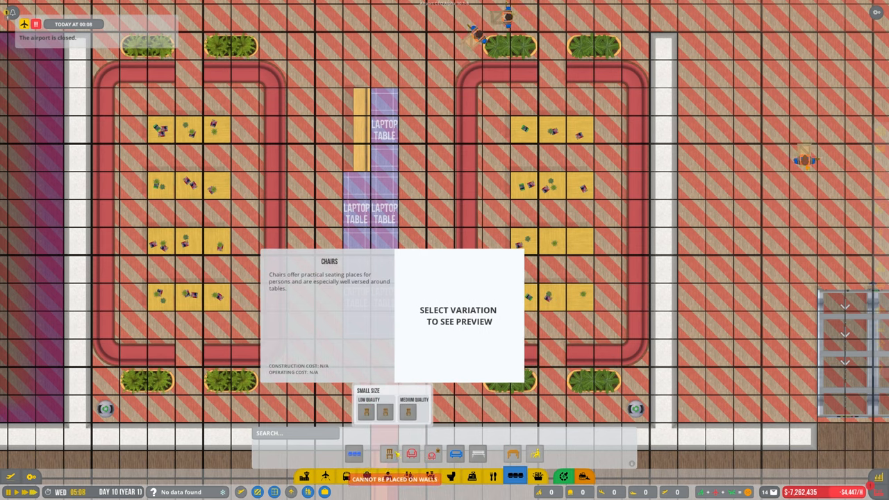
Step: Pick the low-quality chair to line both sides of the laptop table row
left_click(367, 410)
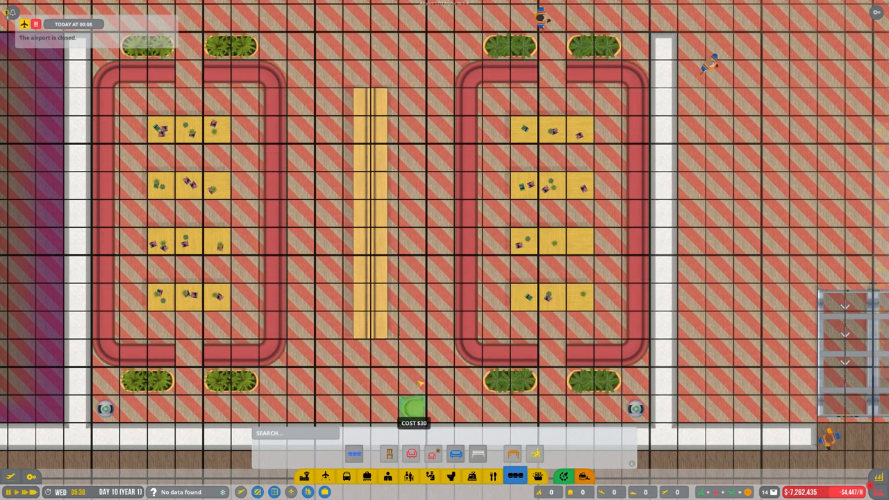
mouse_move(331, 102)
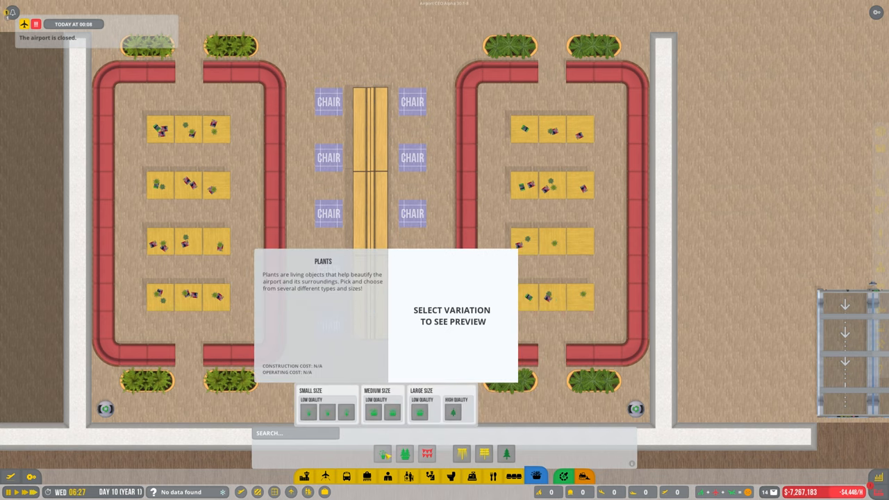
Step: Choose the Large Plant for both ends of the central table row
left_click(419, 412)
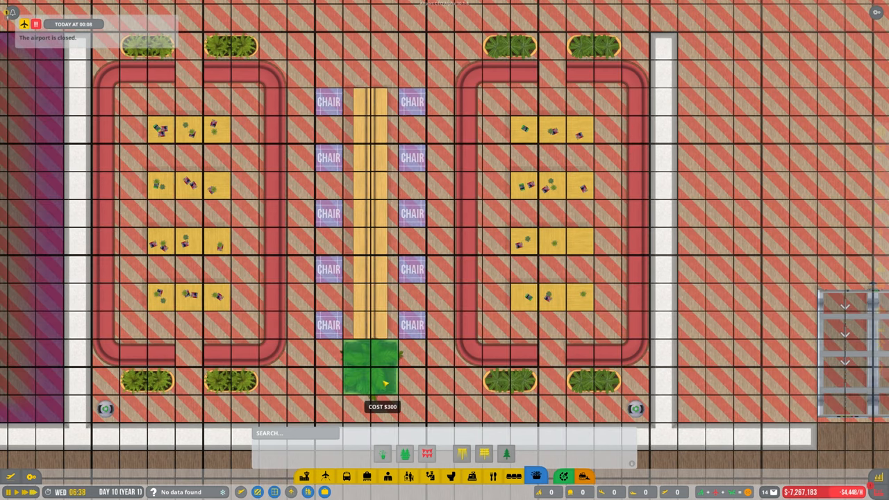
mouse_move(402, 122)
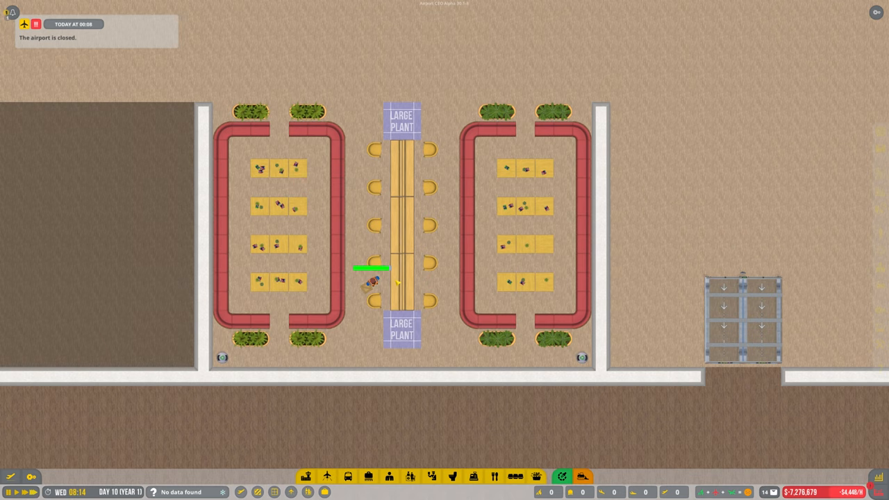
Step: Zoom over the court and bring up the Floors category in the build bar
scroll("up", 3)
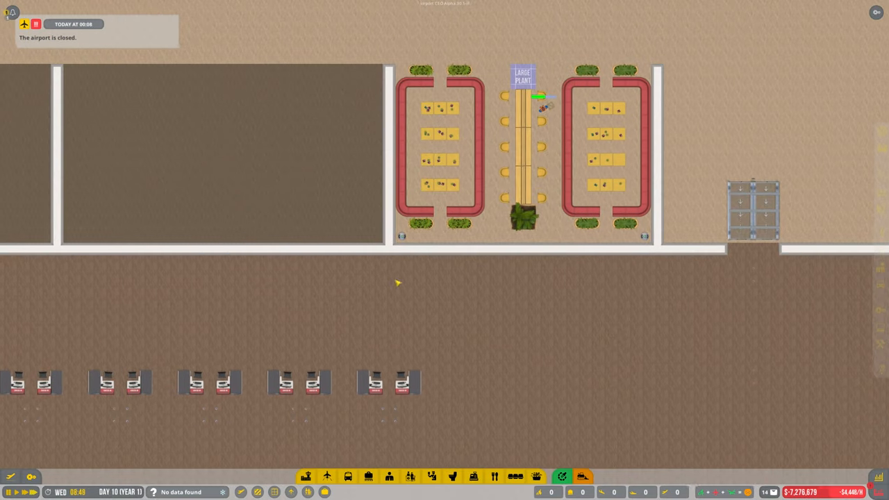
scroll("down", 3)
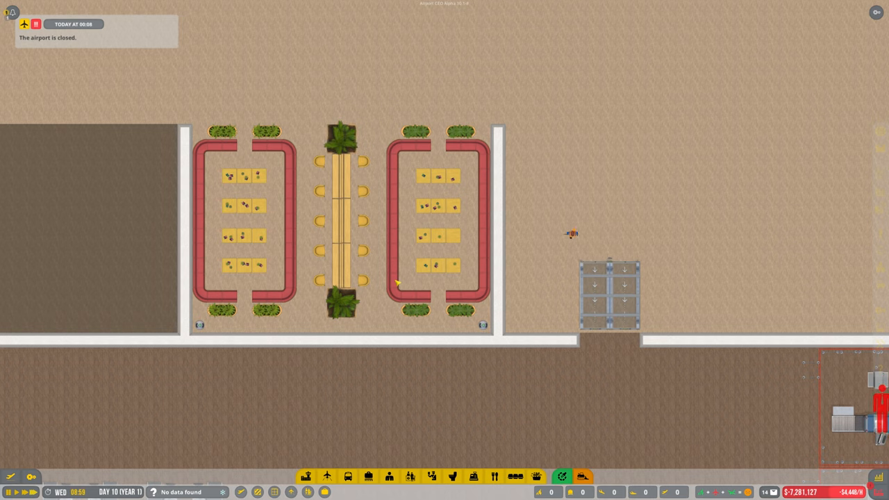
scroll("up", 3)
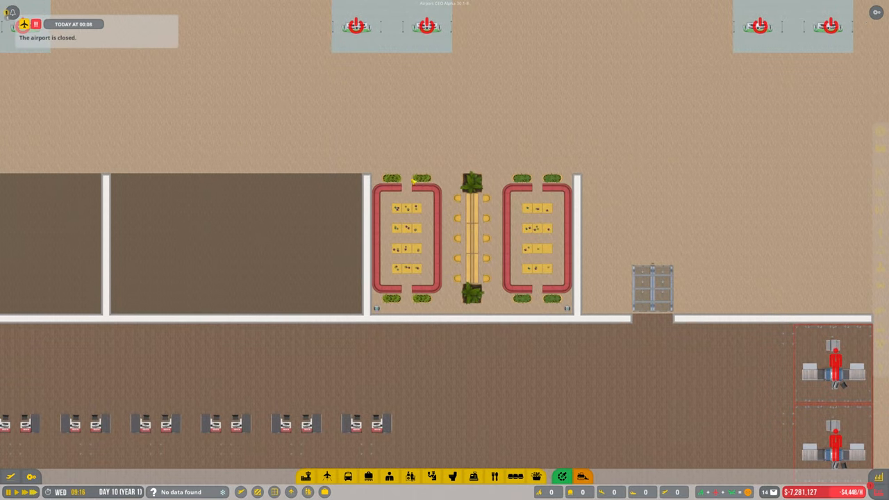
scroll("down", 3)
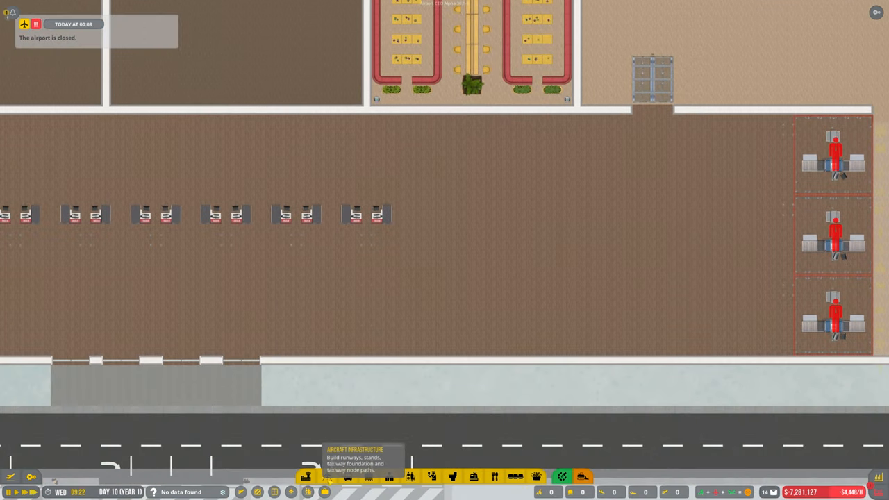
left_click(306, 477)
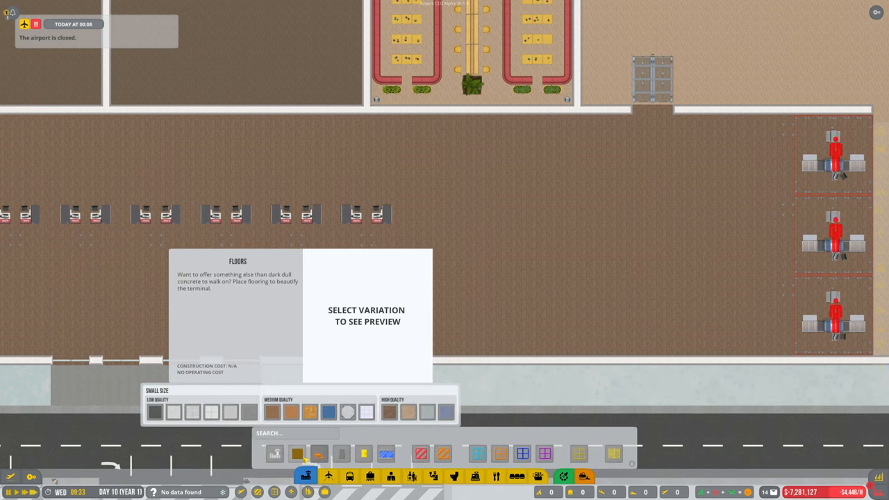
Step: Preview the nice wood, fancy wood and blue mat floors, then choose a wood floor
left_click(347, 412)
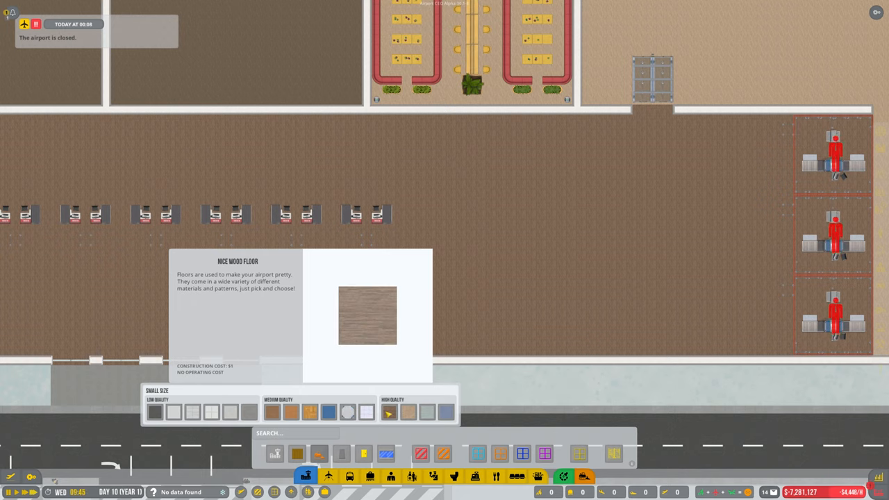
left_click(446, 412)
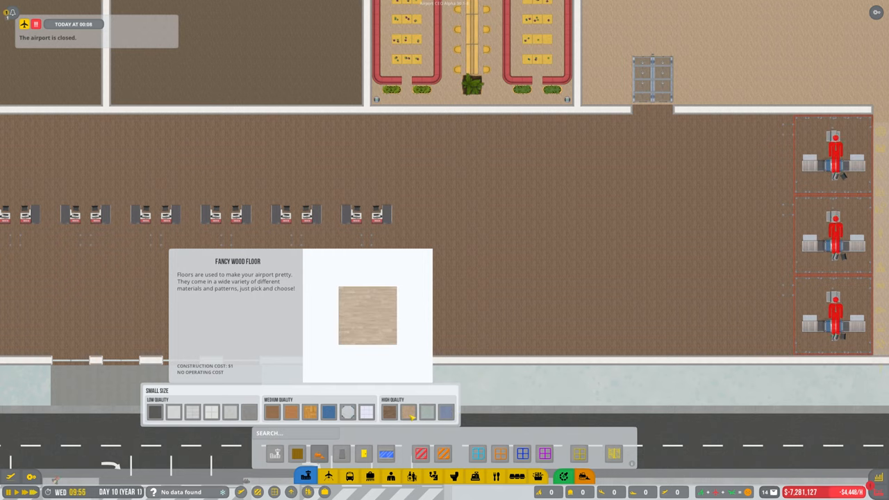
left_click(328, 411)
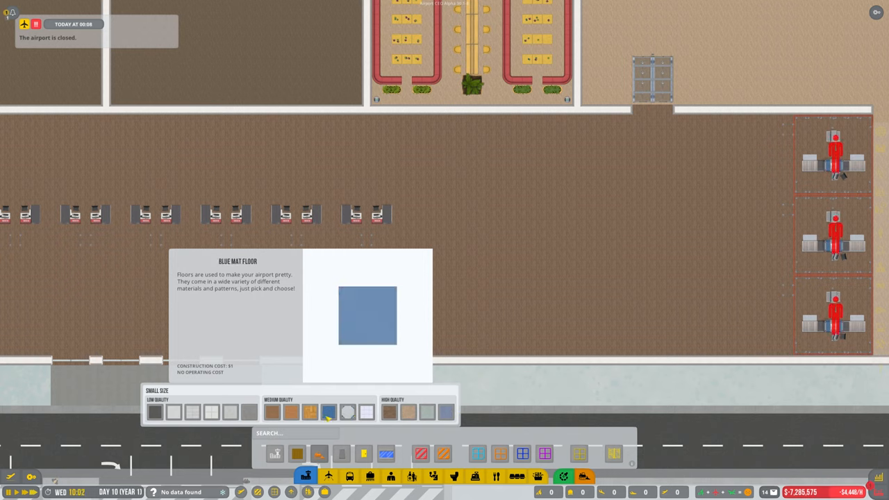
left_click(310, 411)
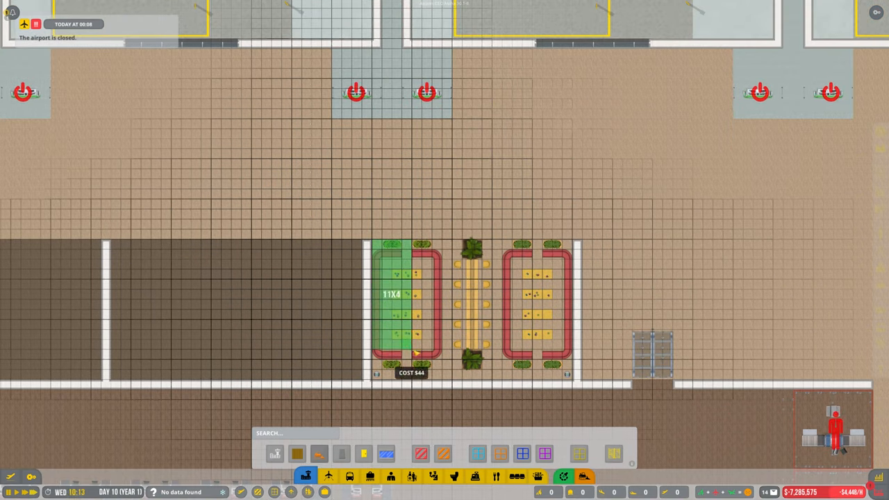
mouse_move(628, 295)
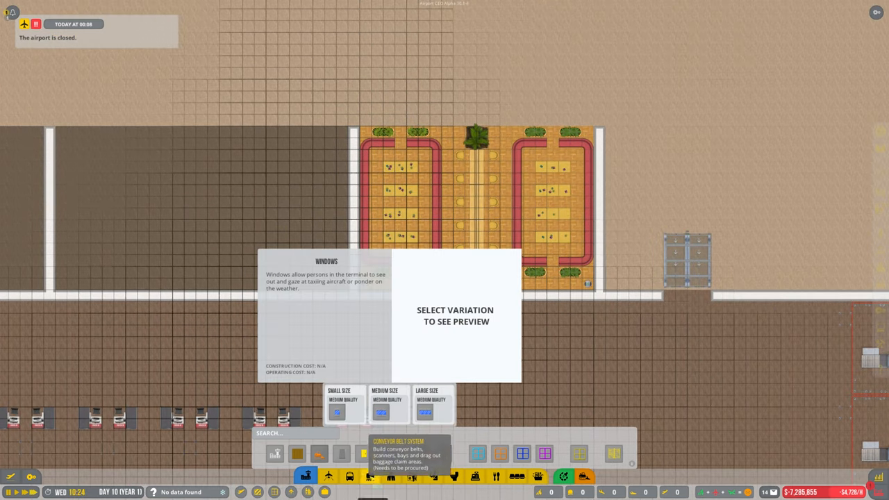
Step: Lay the wood floor across the food court and a single tile beside it
left_click(297, 453)
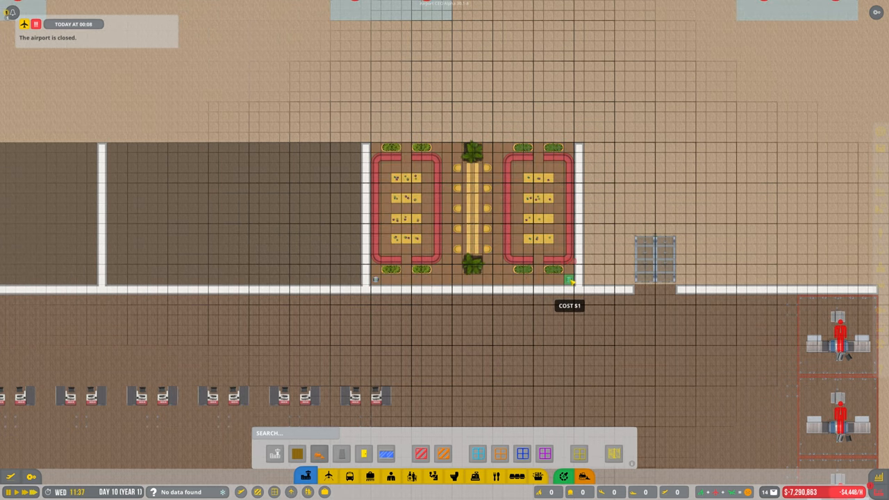
mouse_move(714, 239)
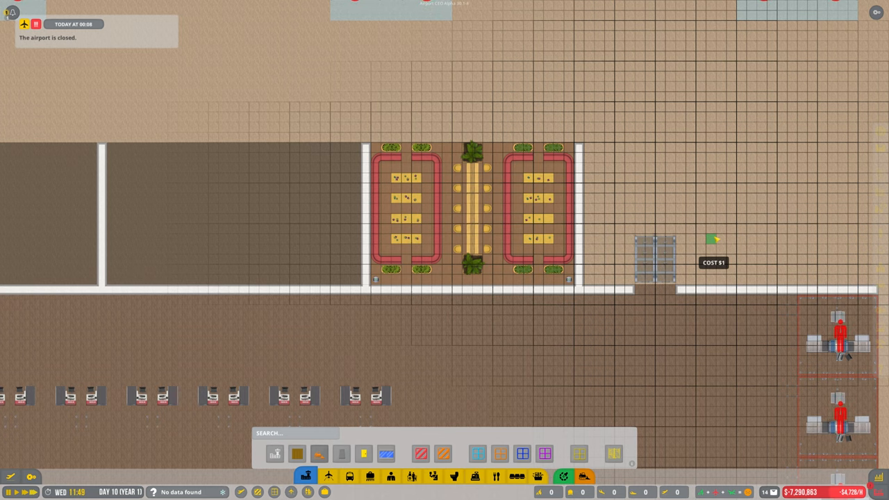
left_click(297, 453)
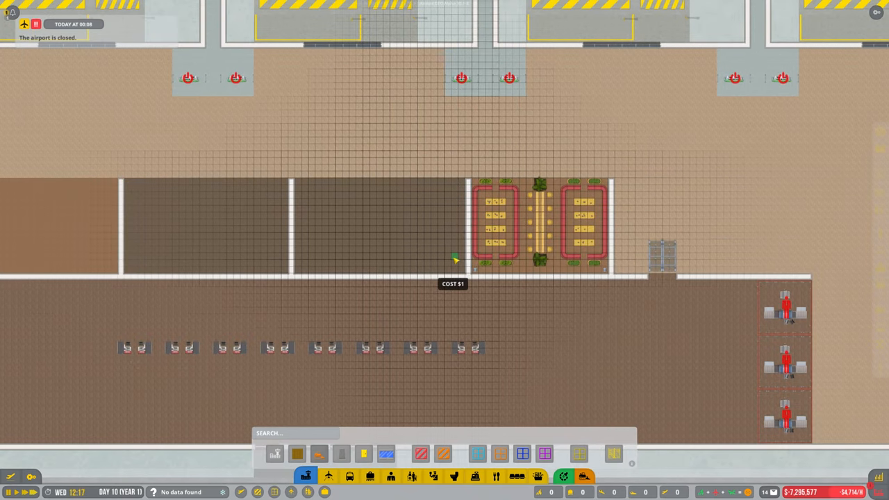
scroll("down", 3)
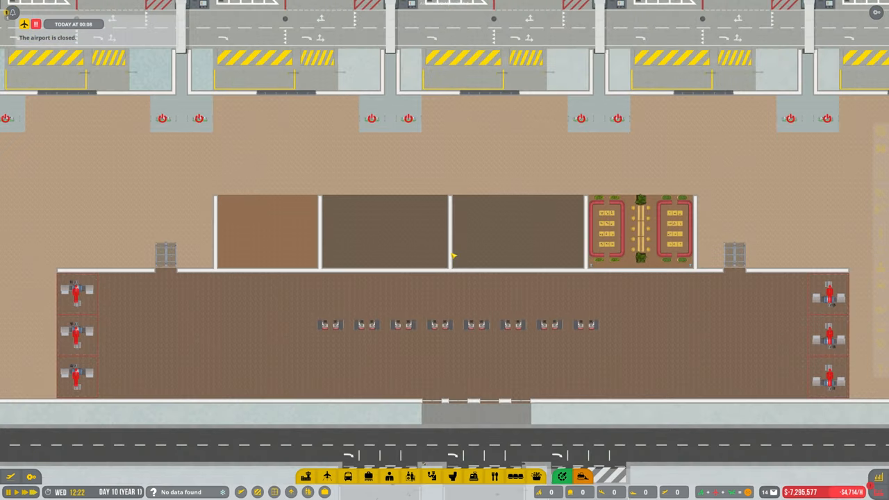